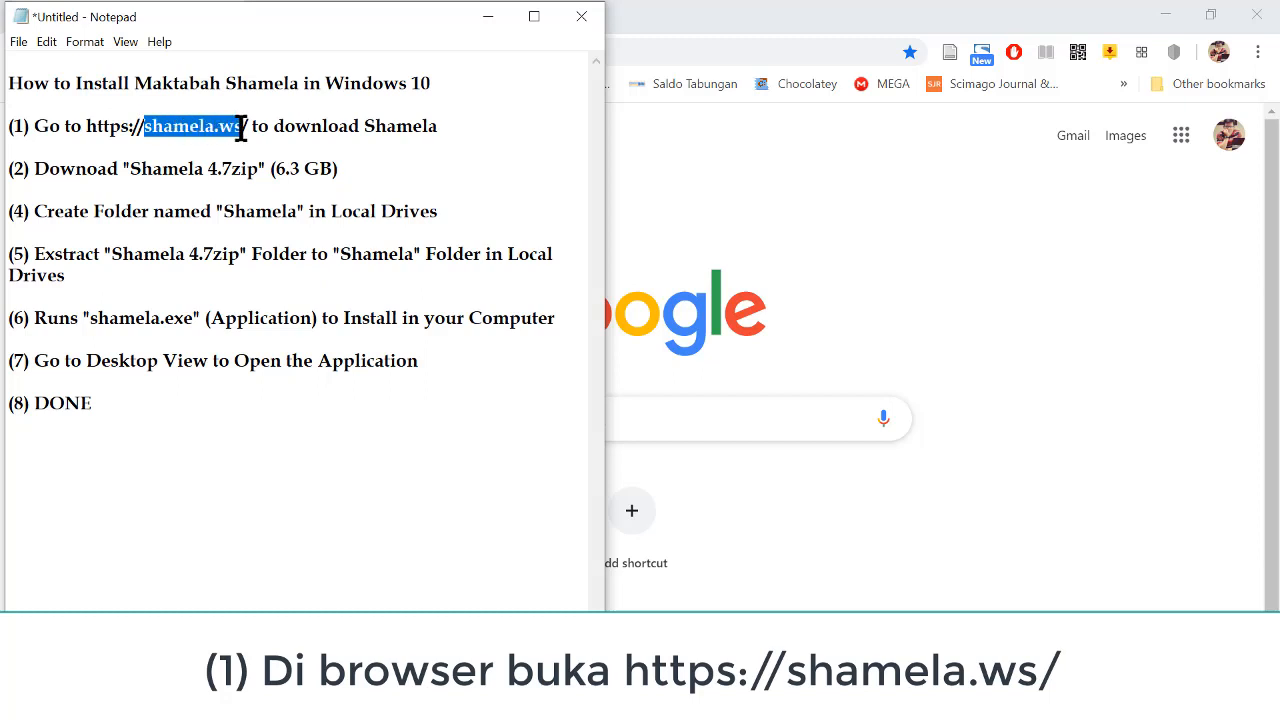
{"action": "right_click", "coordinate": [210, 128]}
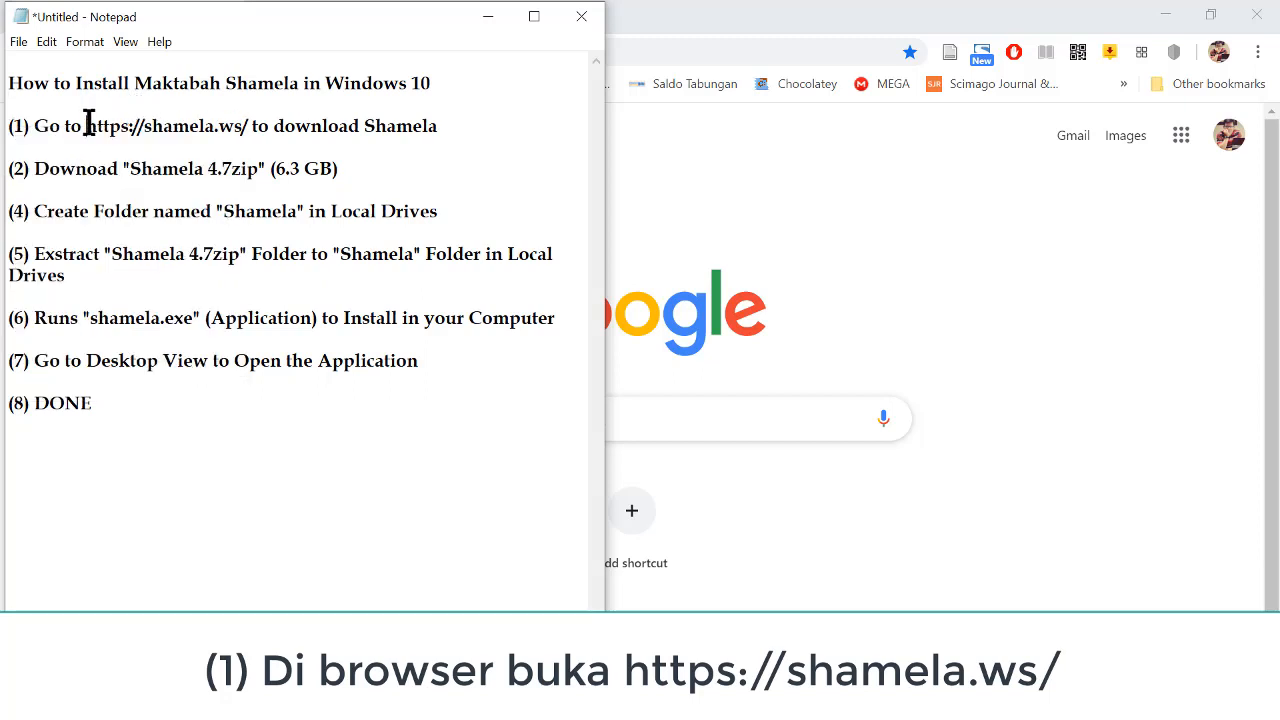
{"action": "left_click_drag", "start_coordinate": [88, 126], "coordinate": [247, 126]}
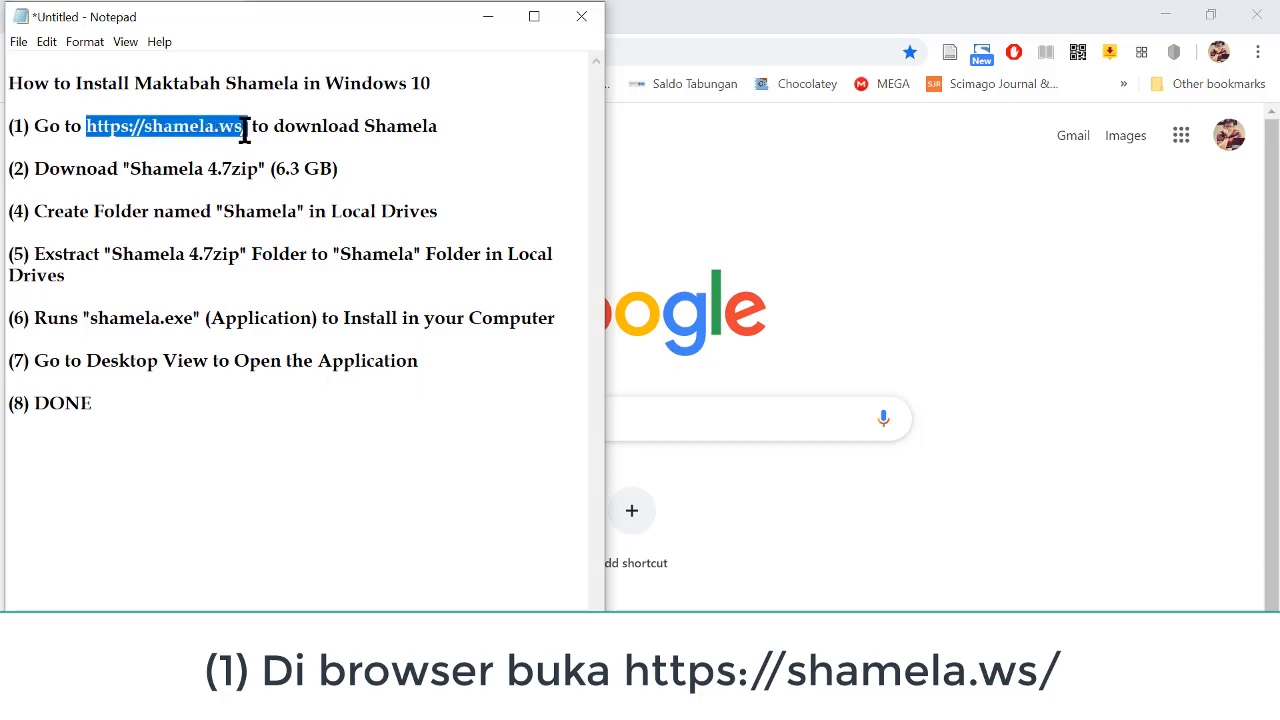
{"action": "right_click", "coordinate": [165, 125]}
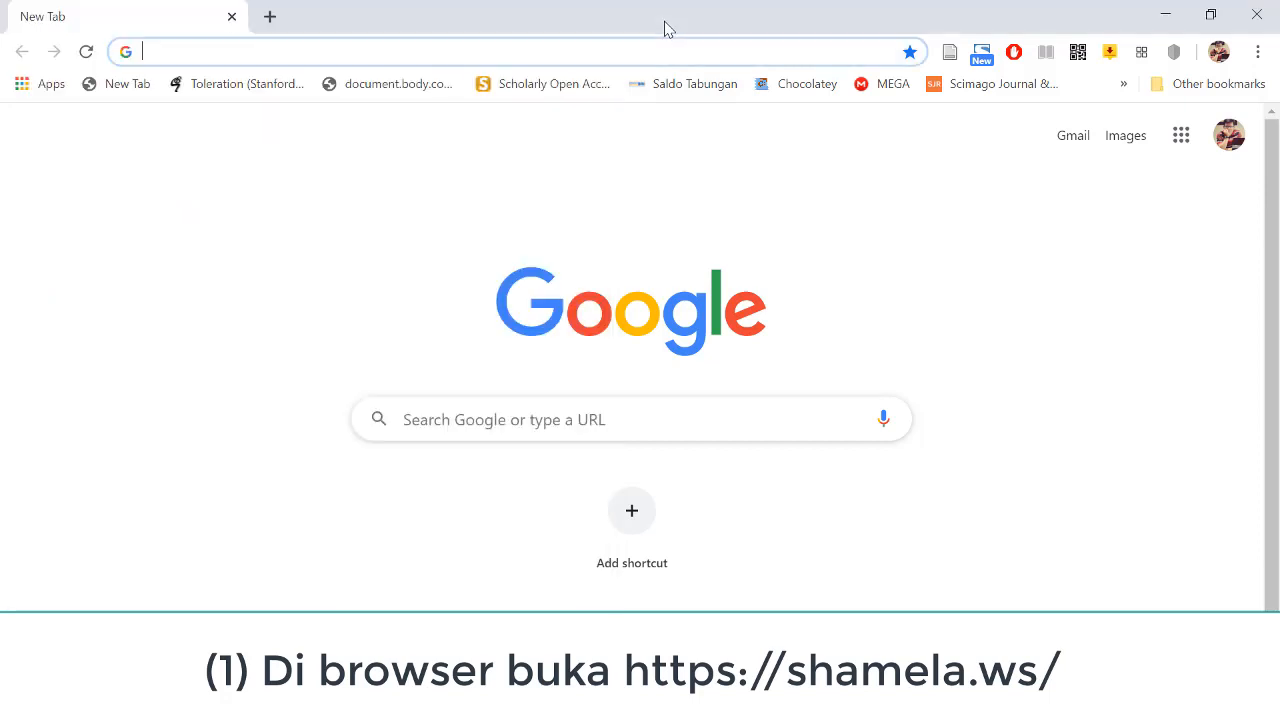
{"action": "type", "text": "https://shamela.ws/ to download Shamela"}
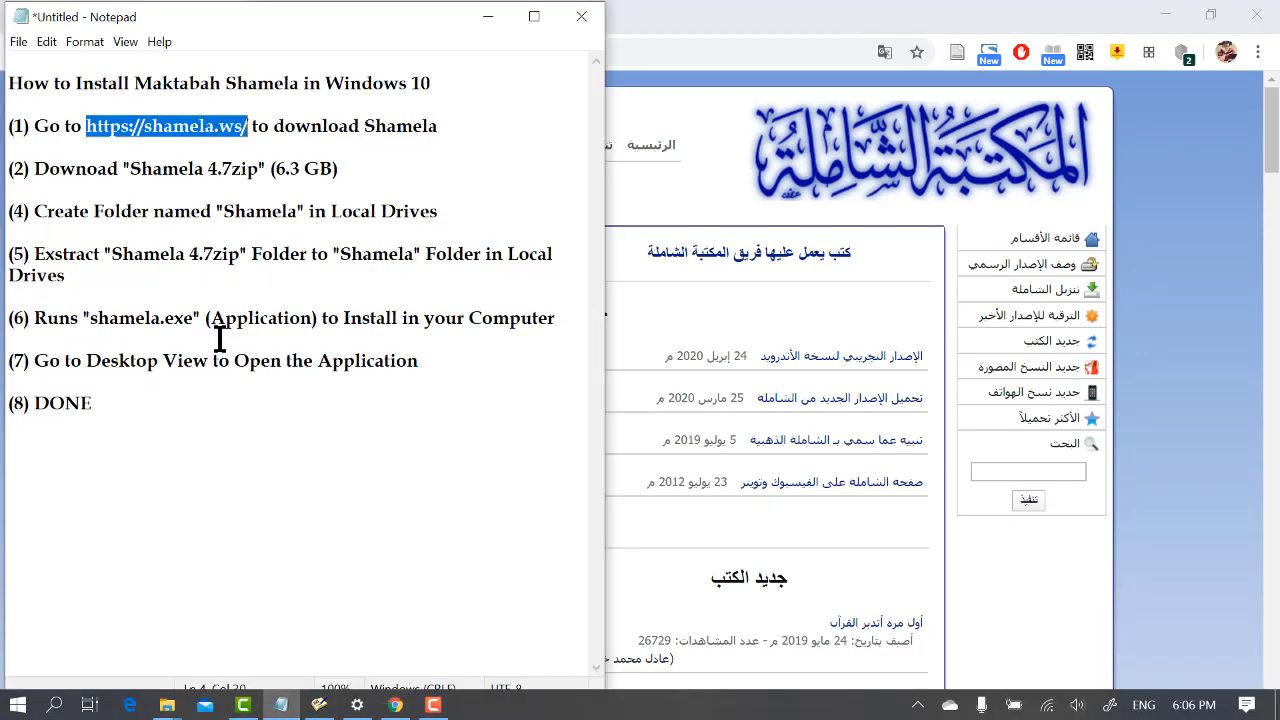
Highlight "Shamela 4.7zip" in step two and follow the site's تنزيل الشاملة link
{"action": "left_click", "coordinate": [115, 169]}
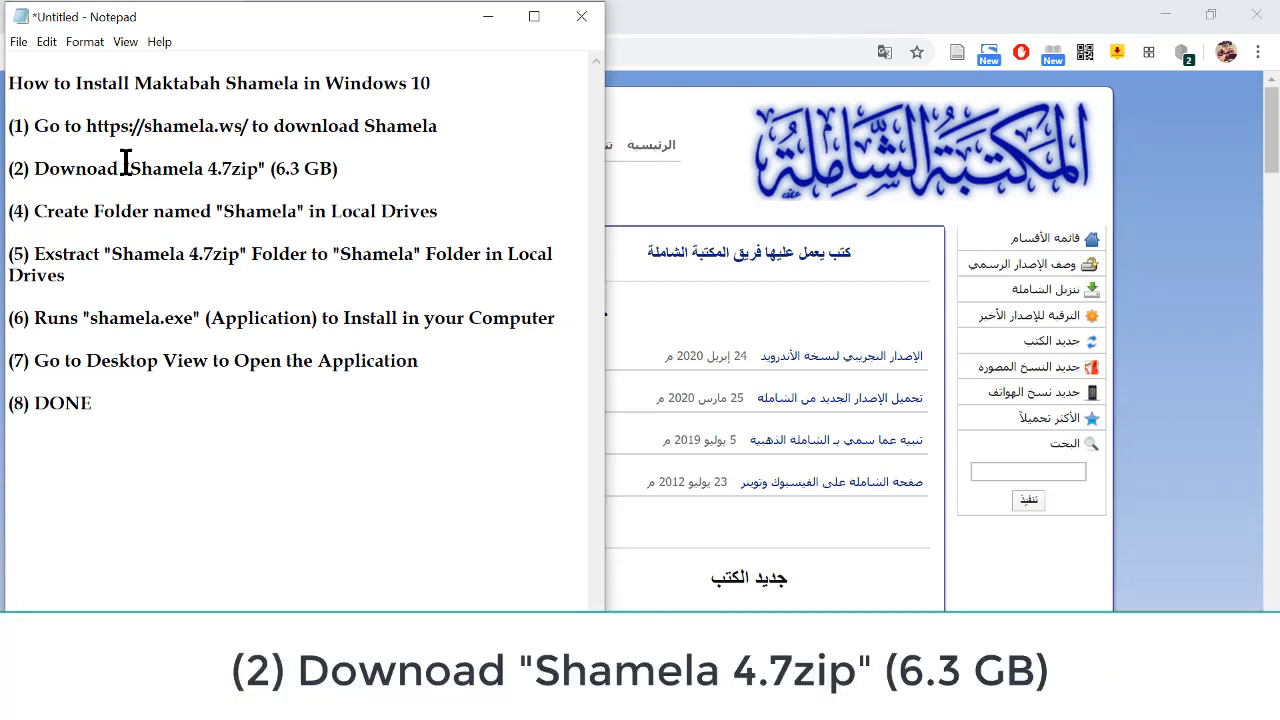
{"action": "left_click_drag", "start_coordinate": [126, 168], "coordinate": [232, 168]}
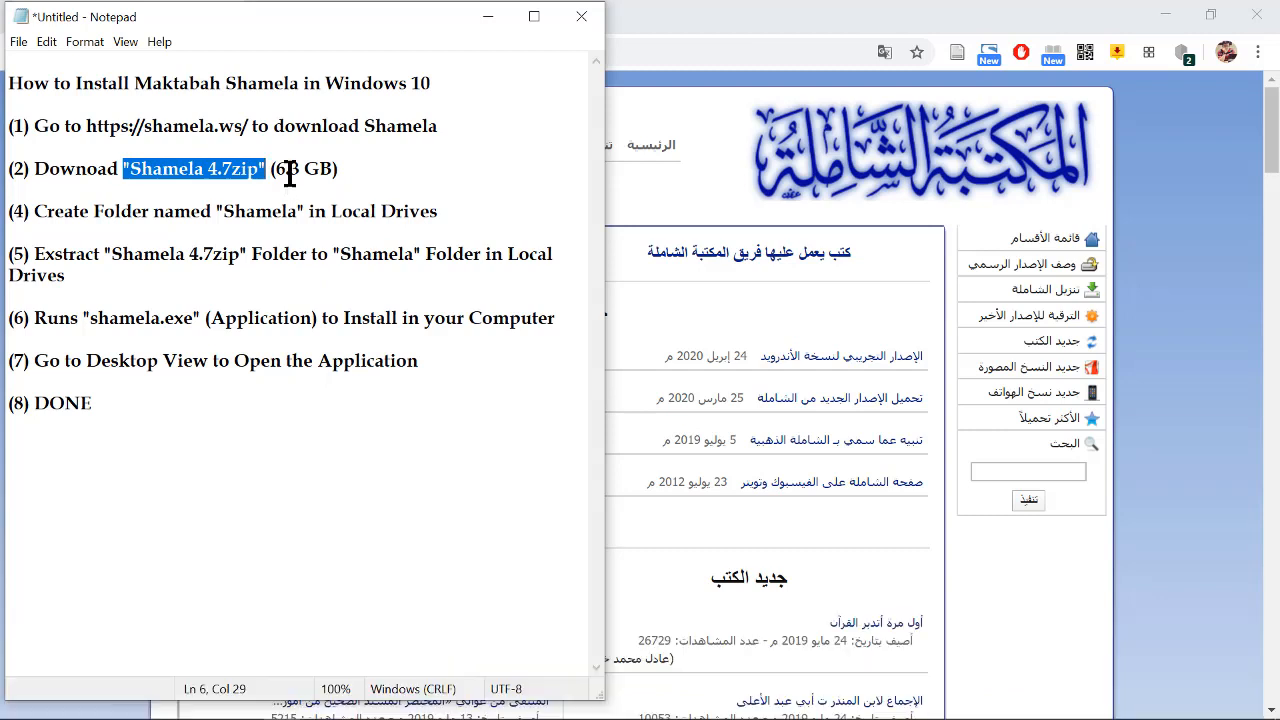
{"action": "mouse_move", "coordinate": [345, 169]}
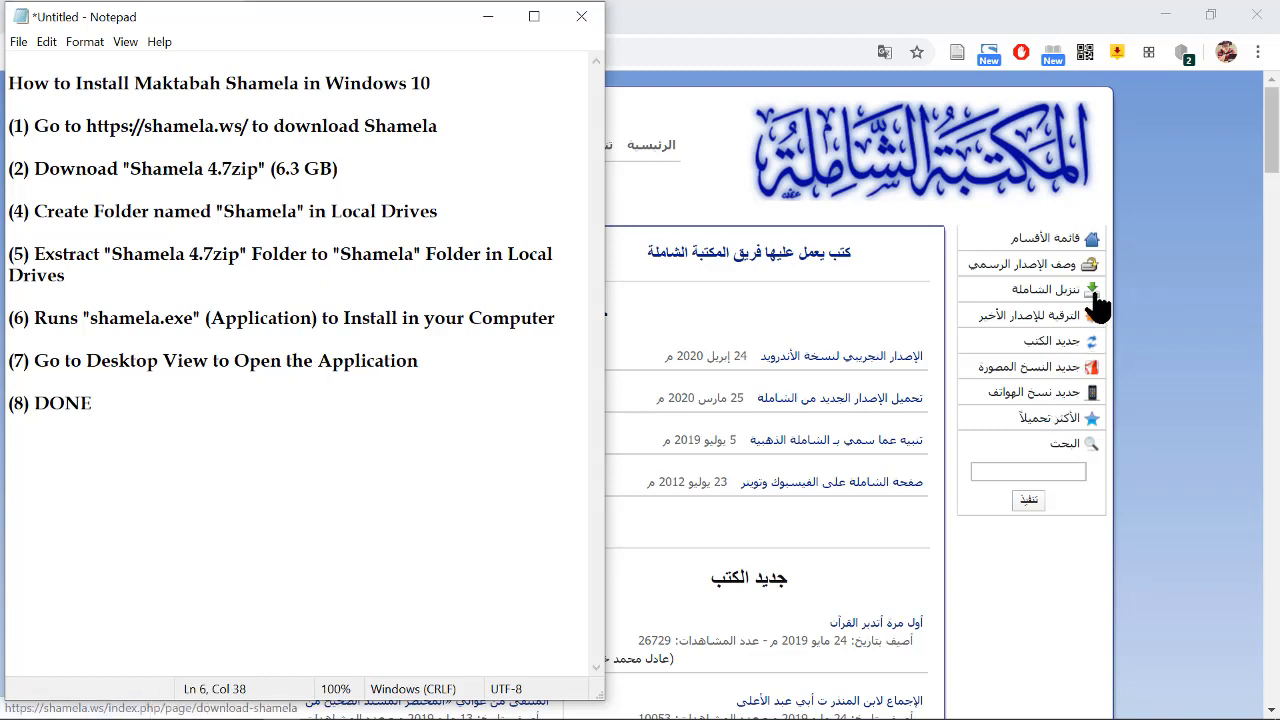
{"action": "left_click", "coordinate": [1097, 303]}
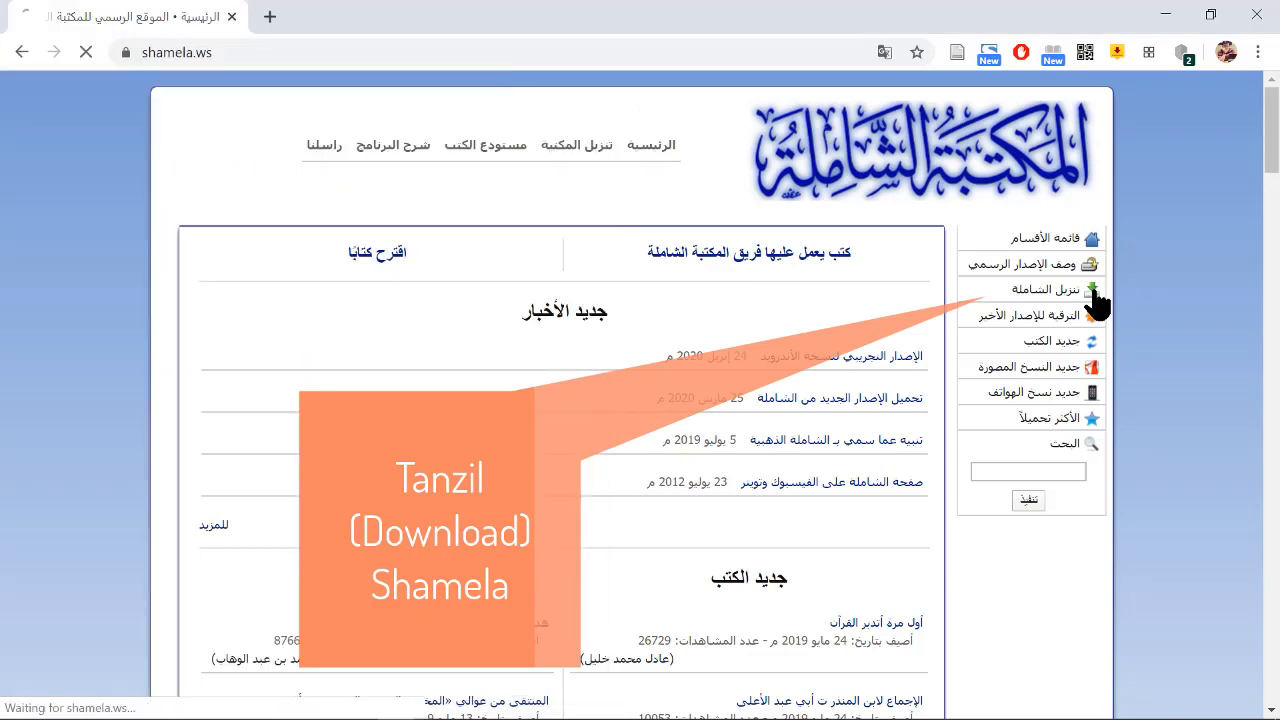
Open the download page listing the app-only and 6.3 GB full editions
{"action": "left_click", "coordinate": [1036, 289]}
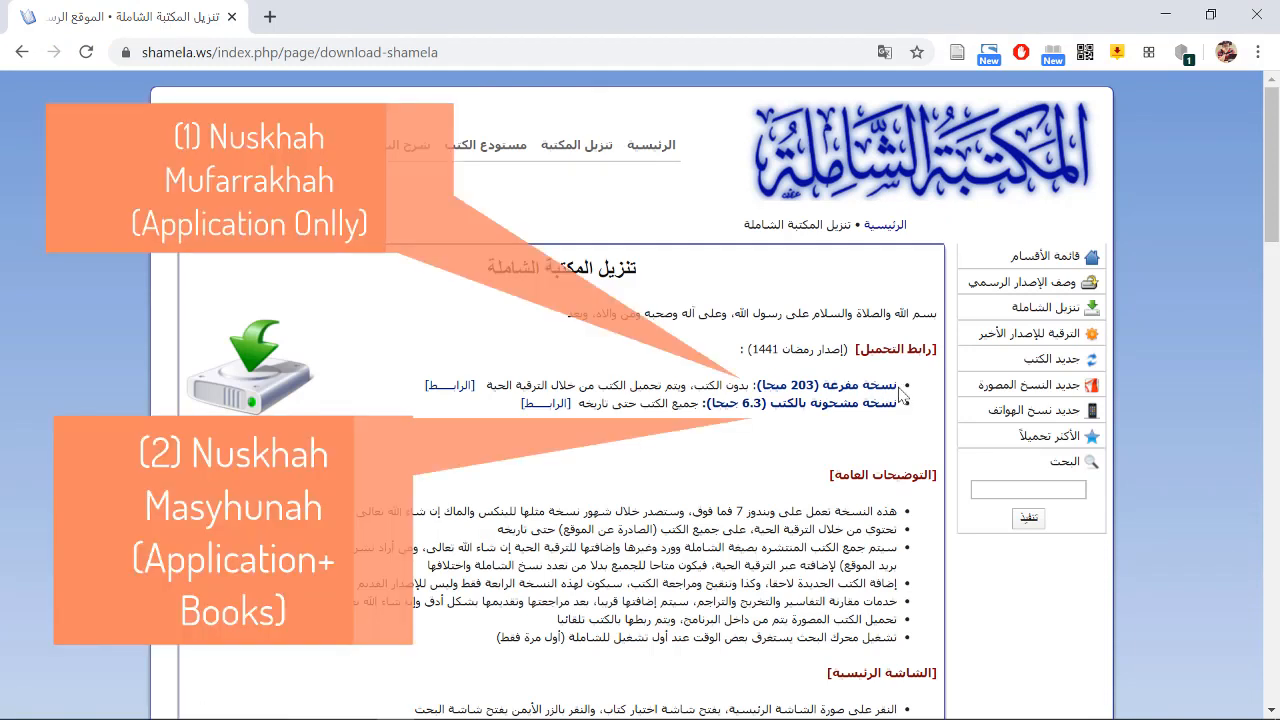
{"action": "mouse_move", "coordinate": [888, 415]}
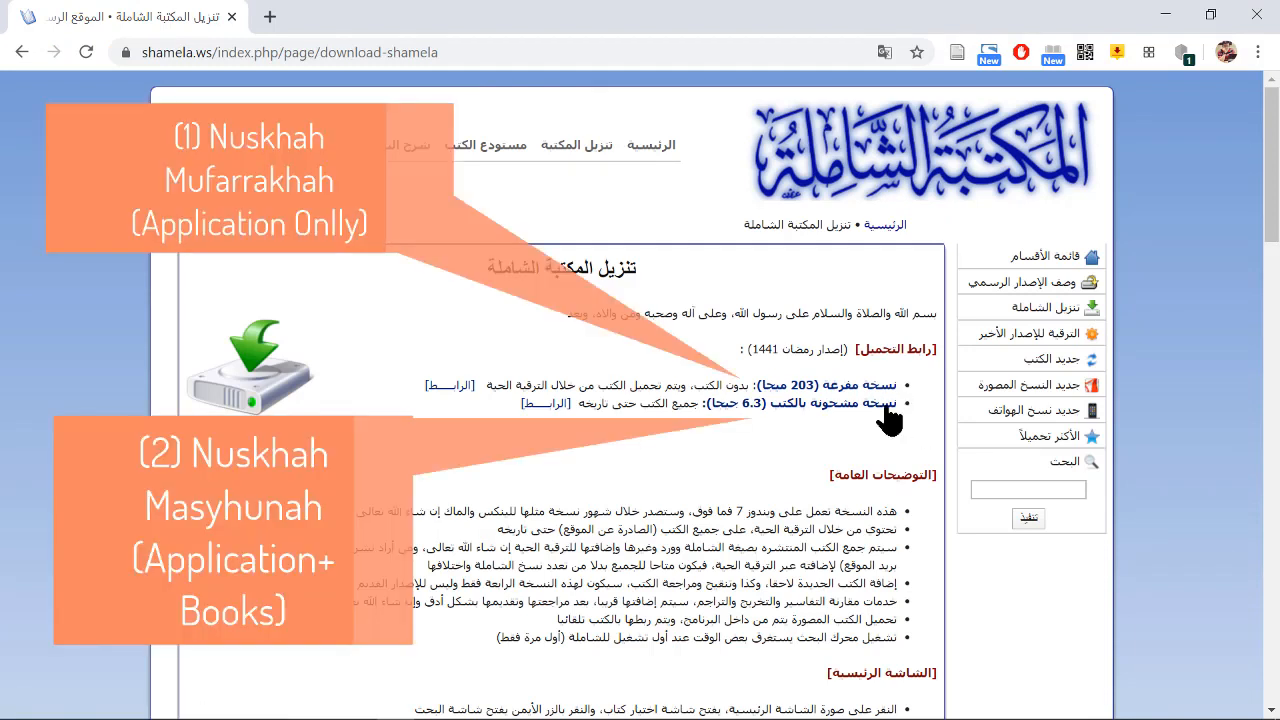
{"action": "mouse_move", "coordinate": [845, 420]}
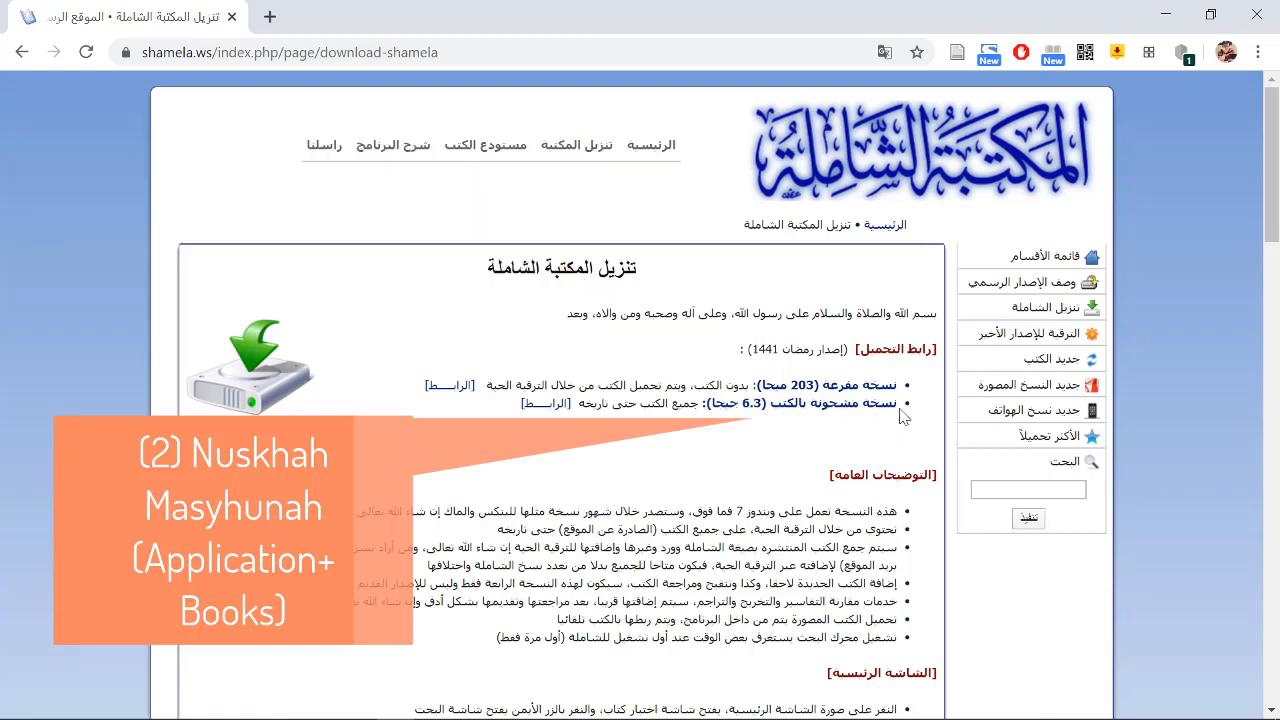
{"action": "mouse_move", "coordinate": [850, 428]}
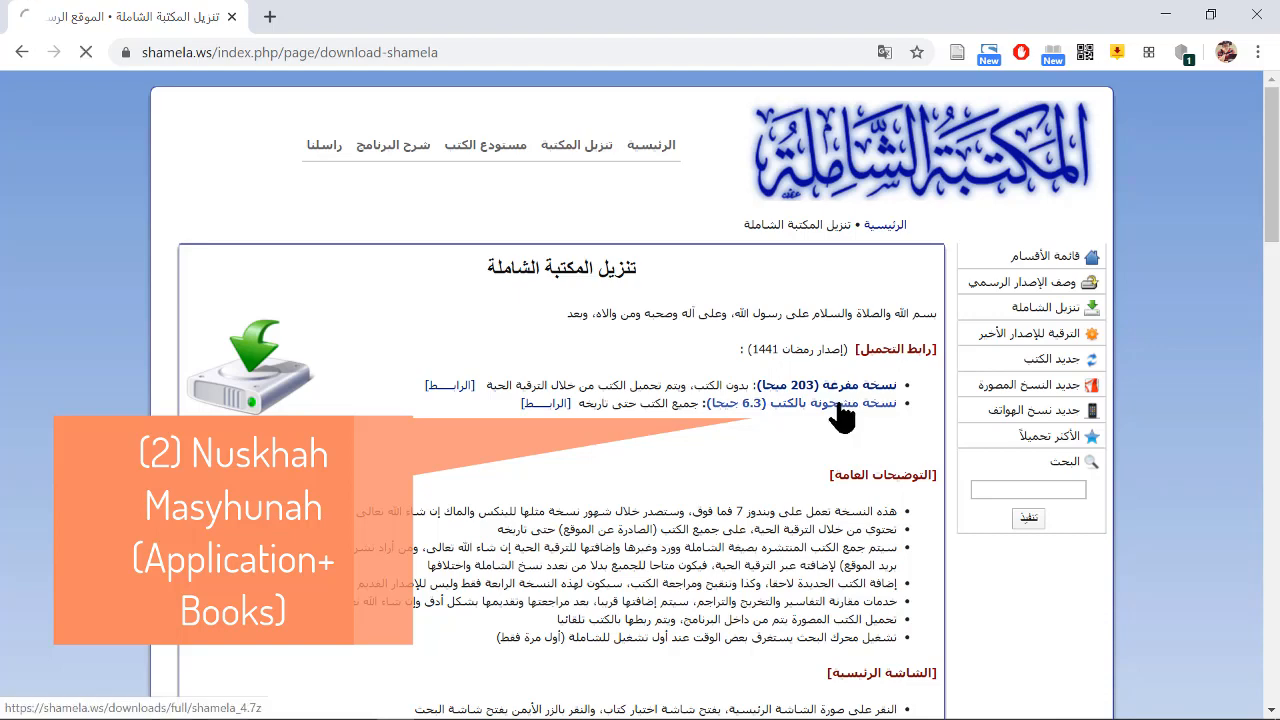
{"action": "left_click", "coordinate": [838, 403]}
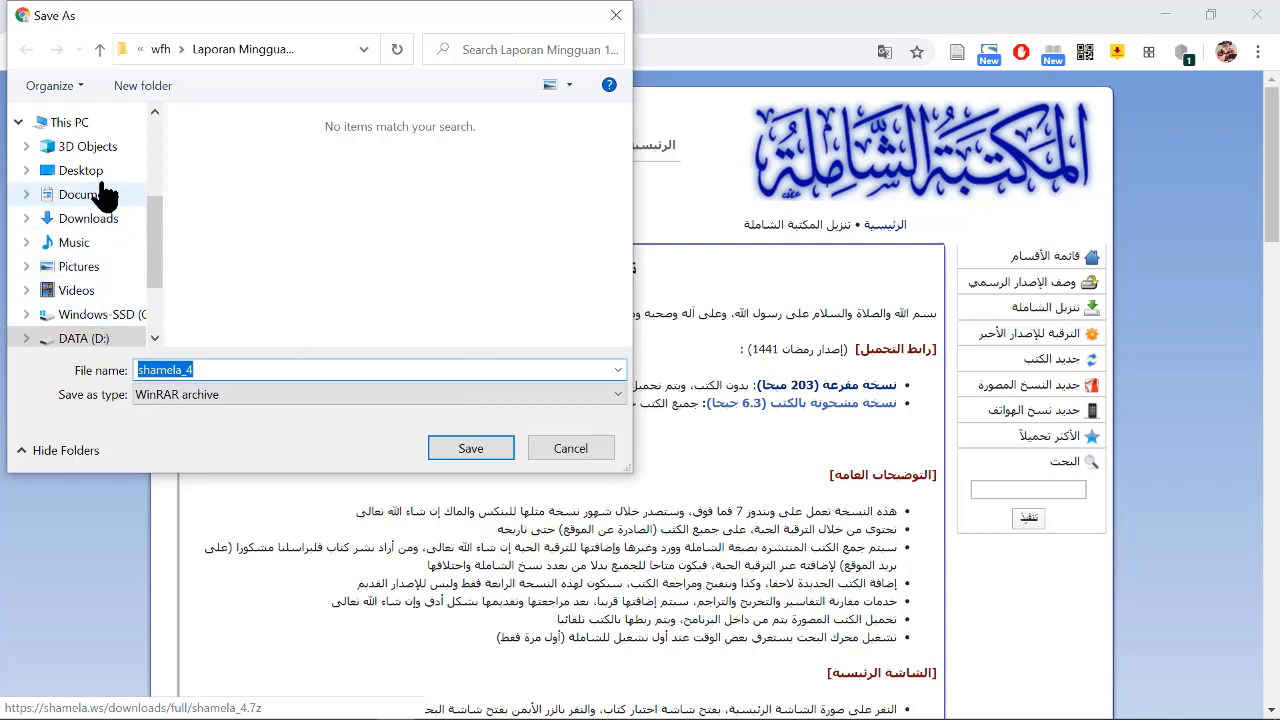
{"action": "left_click", "coordinate": [68, 121]}
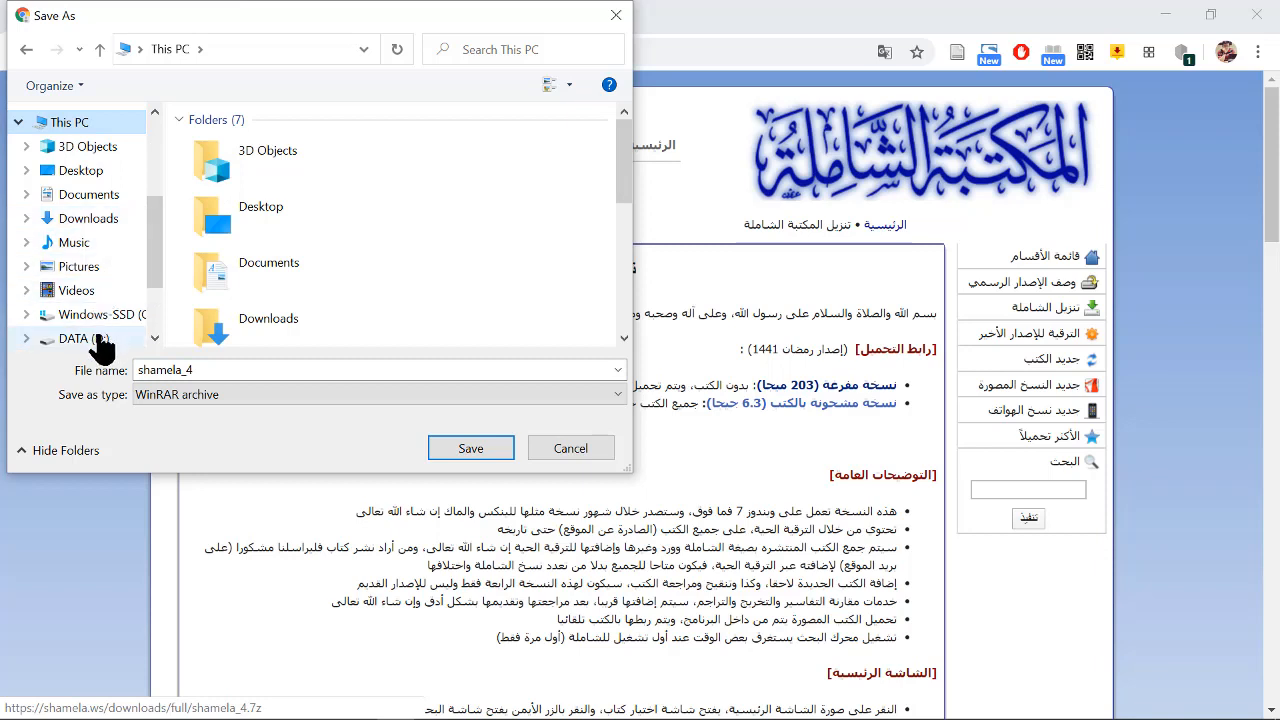
{"action": "left_click", "coordinate": [75, 338]}
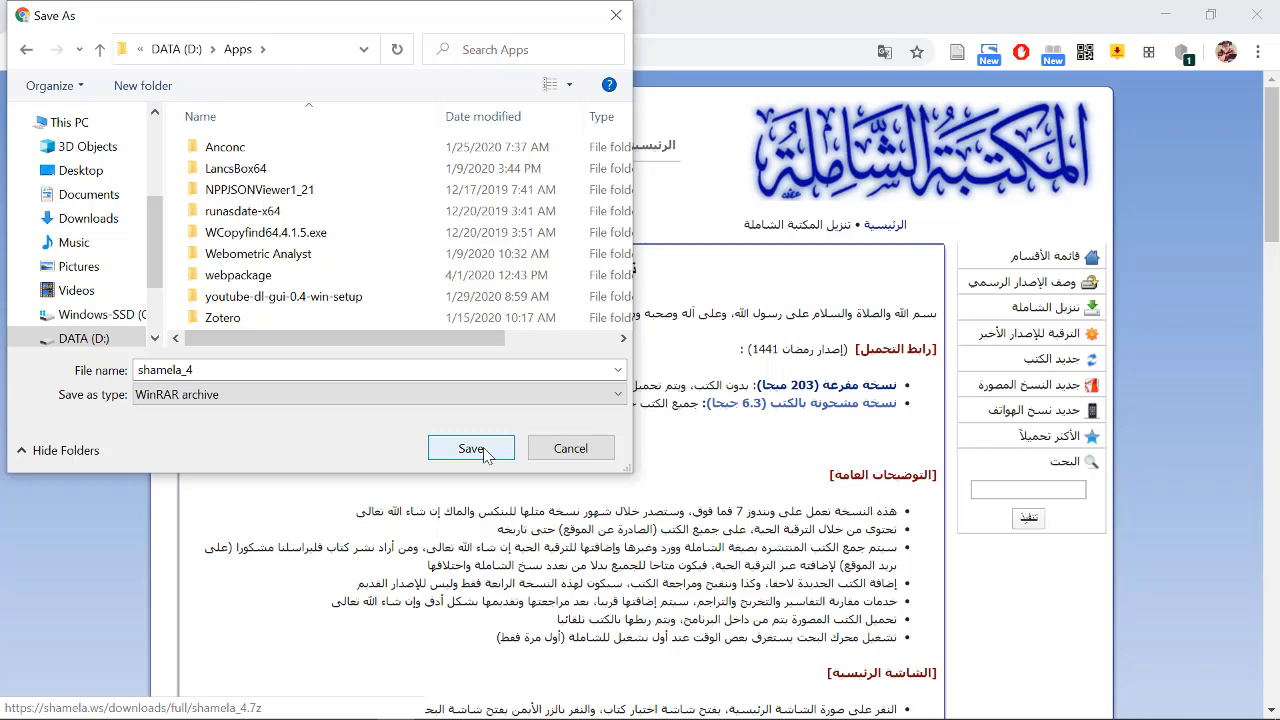
{"action": "mouse_move", "coordinate": [585, 470]}
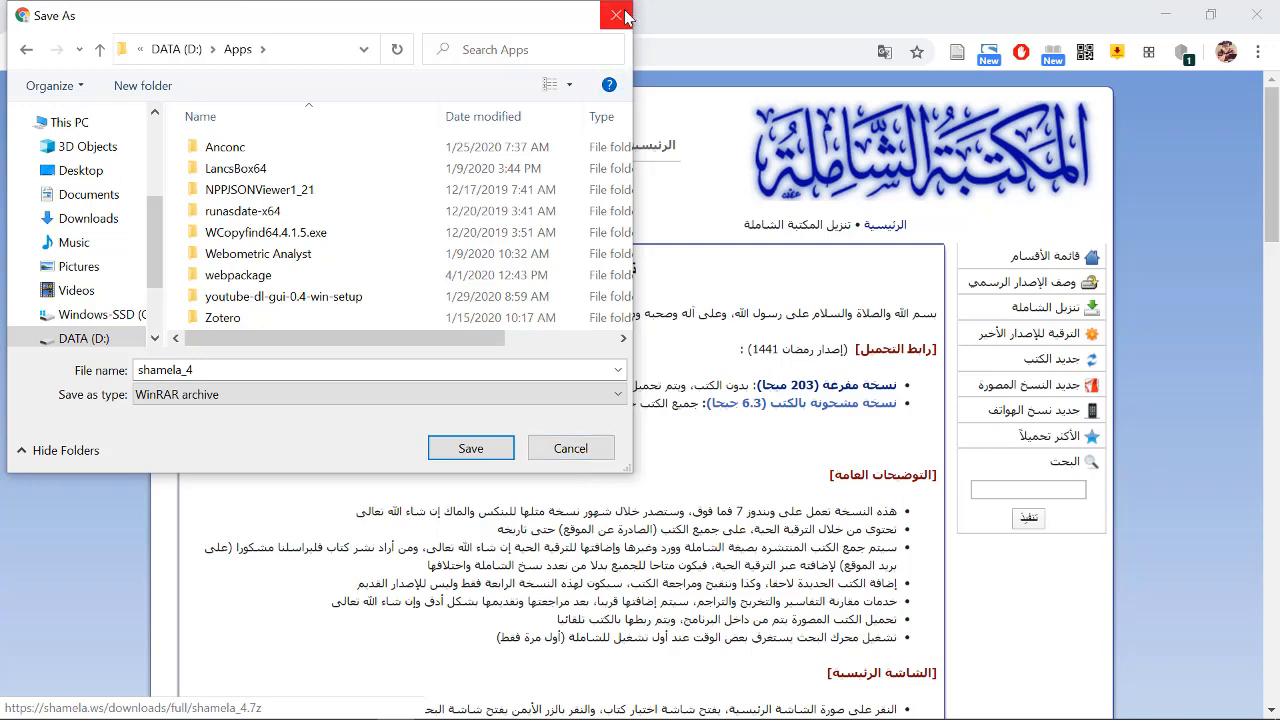
{"action": "left_click", "coordinate": [613, 16]}
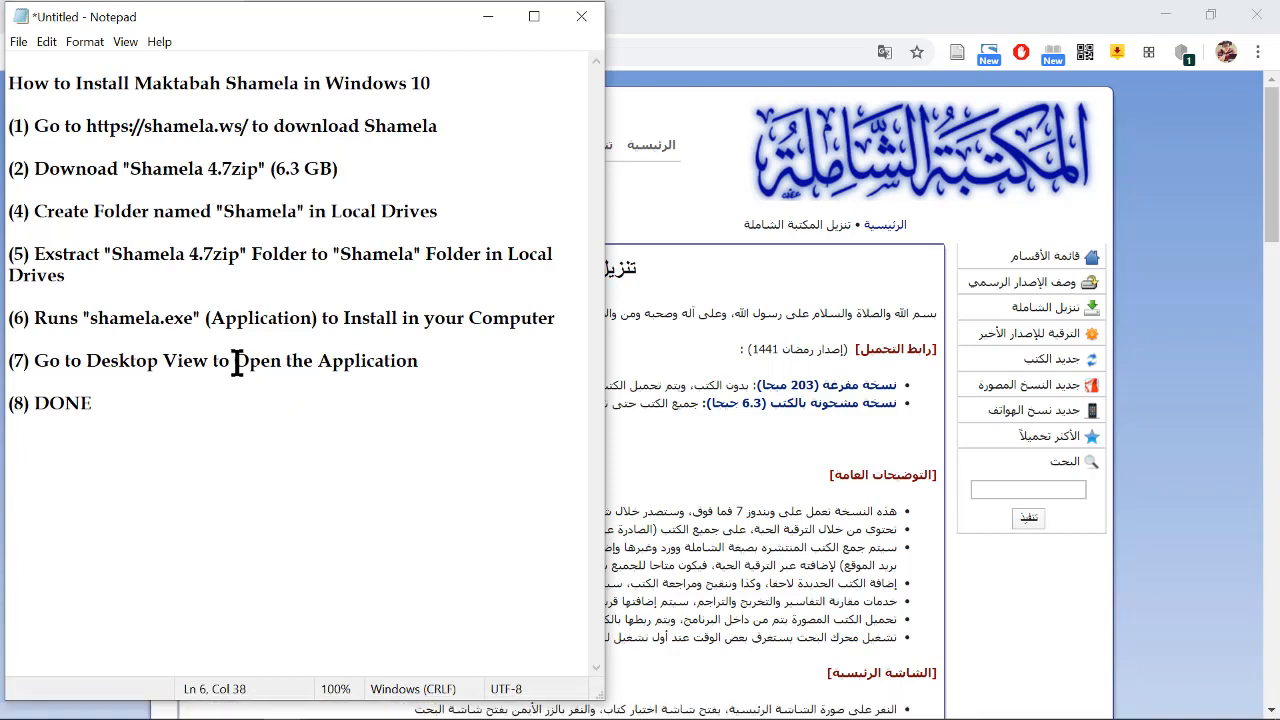
{"action": "mouse_move", "coordinate": [167, 326]}
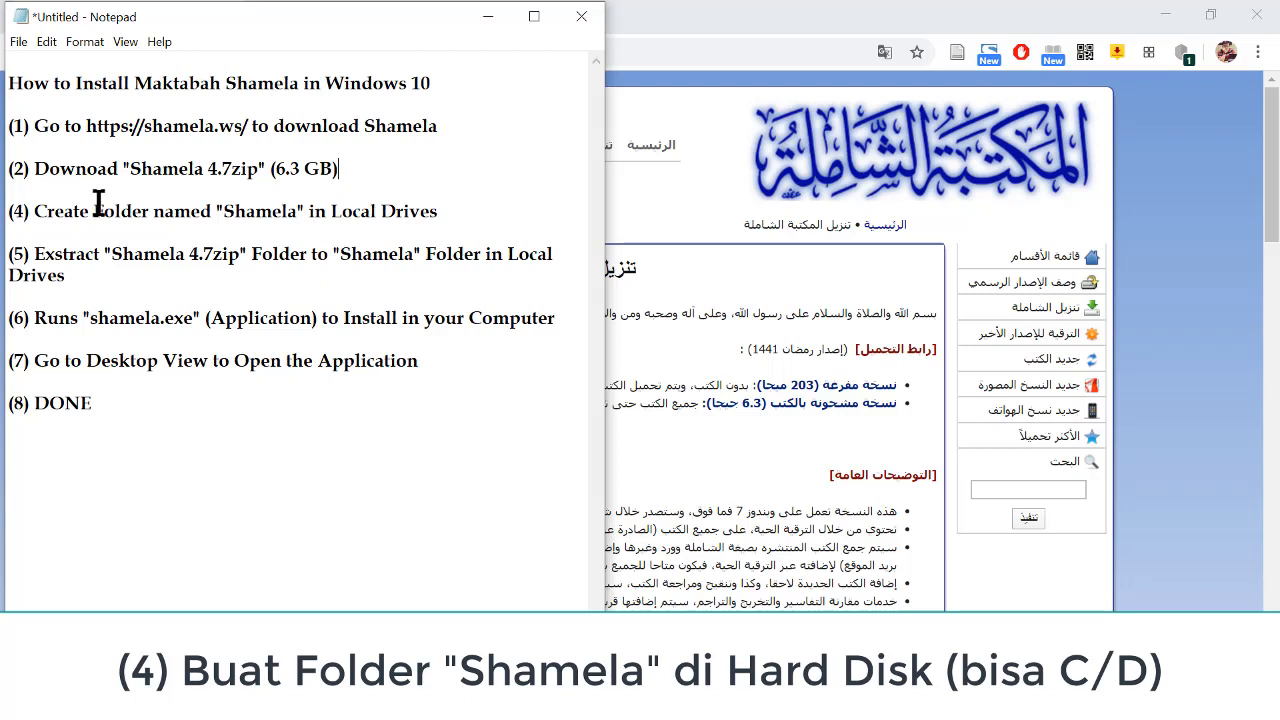
Highlight the "Folder named" instruction in step four of the notes
{"action": "left_click_drag", "start_coordinate": [93, 211], "coordinate": [435, 211]}
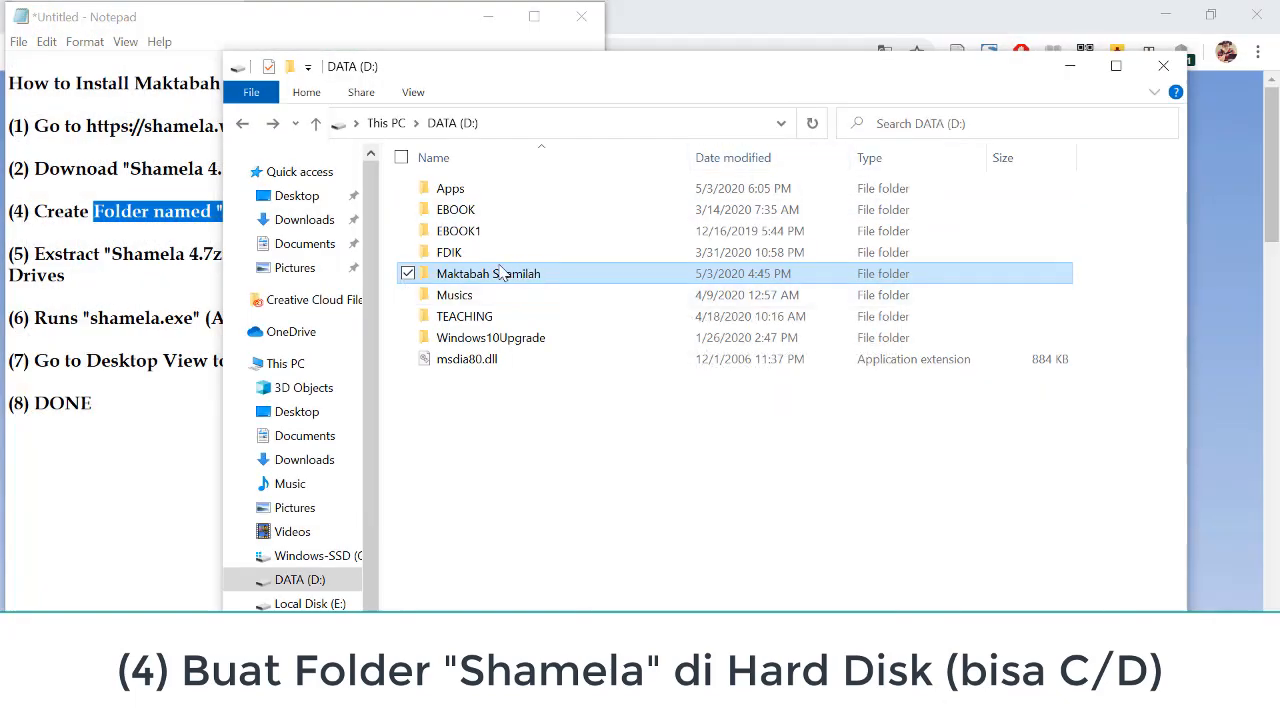
{"action": "mouse_move", "coordinate": [488, 273]}
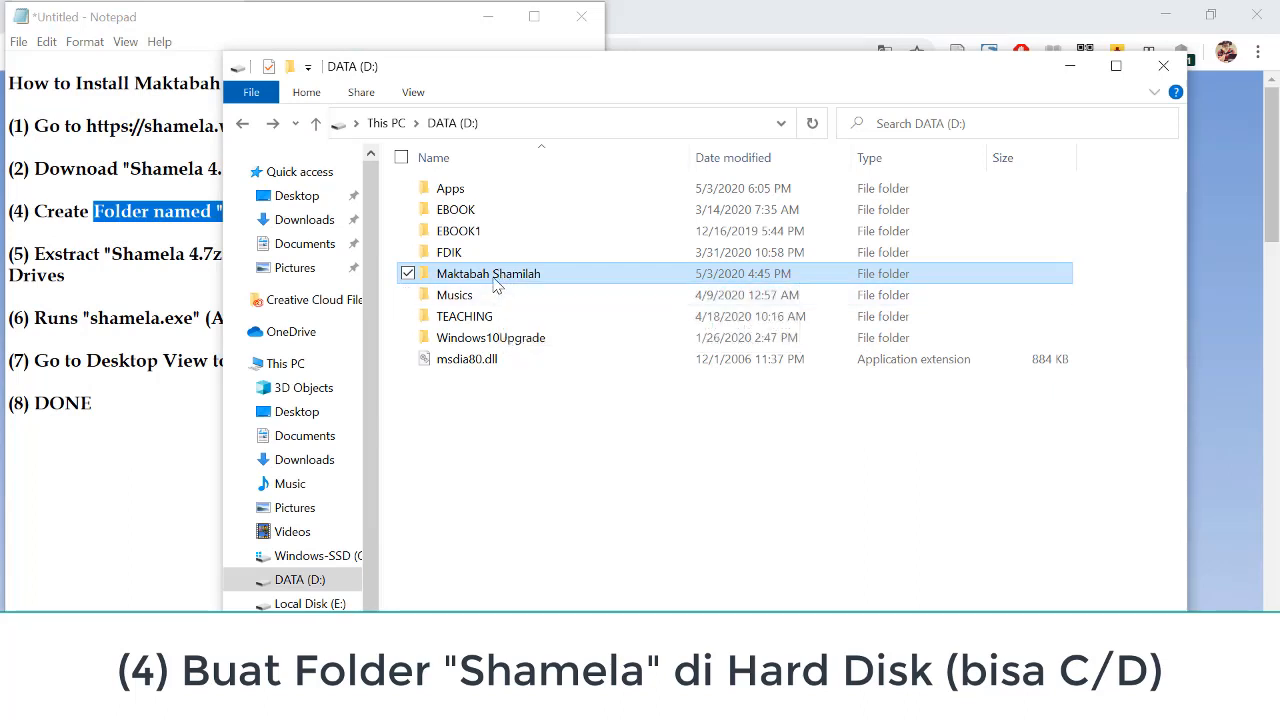
{"action": "mouse_move", "coordinate": [488, 273]}
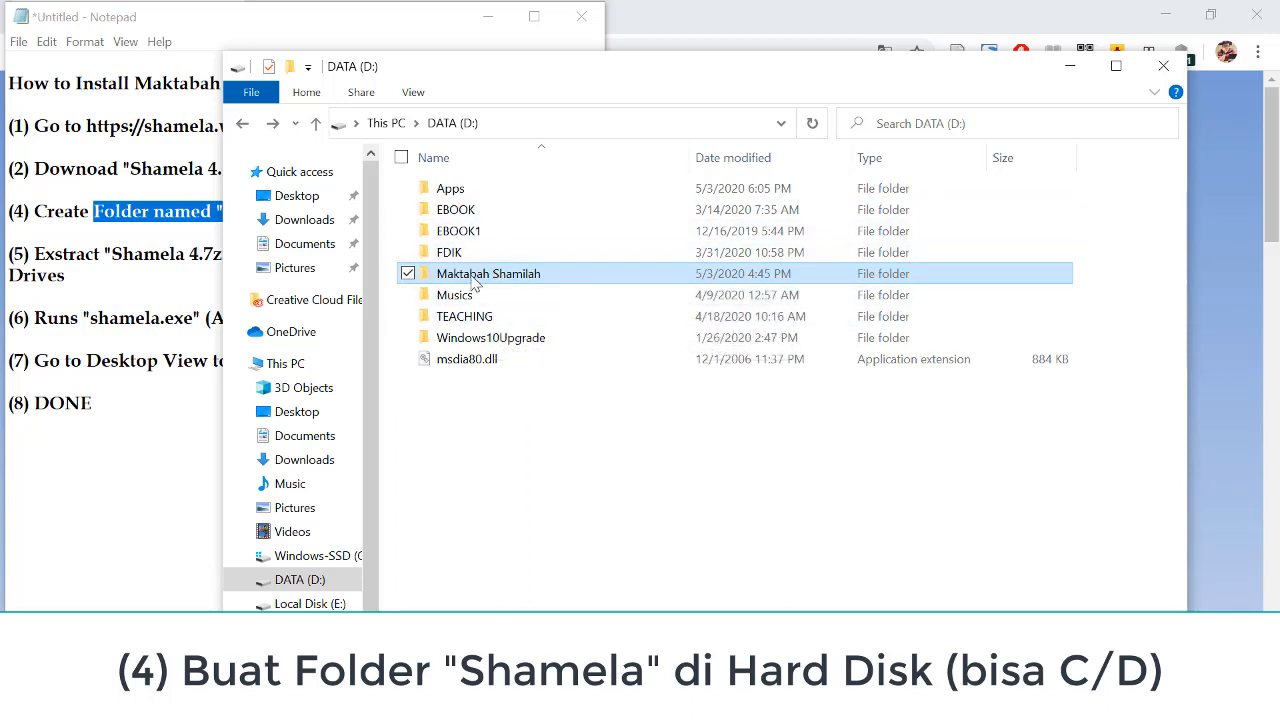
{"action": "mouse_move", "coordinate": [488, 273]}
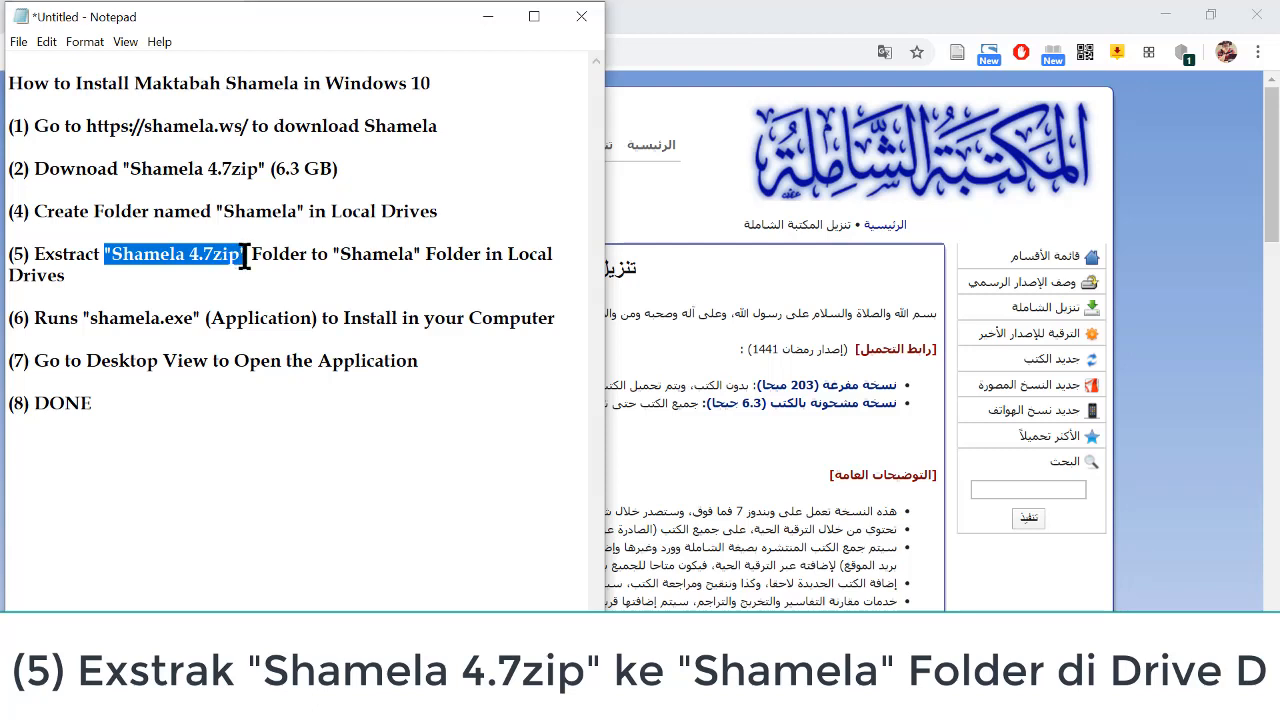
Highlight "Shamela 4.7zip" in step five of the notes
{"action": "left_click_drag", "start_coordinate": [248, 254], "coordinate": [375, 254]}
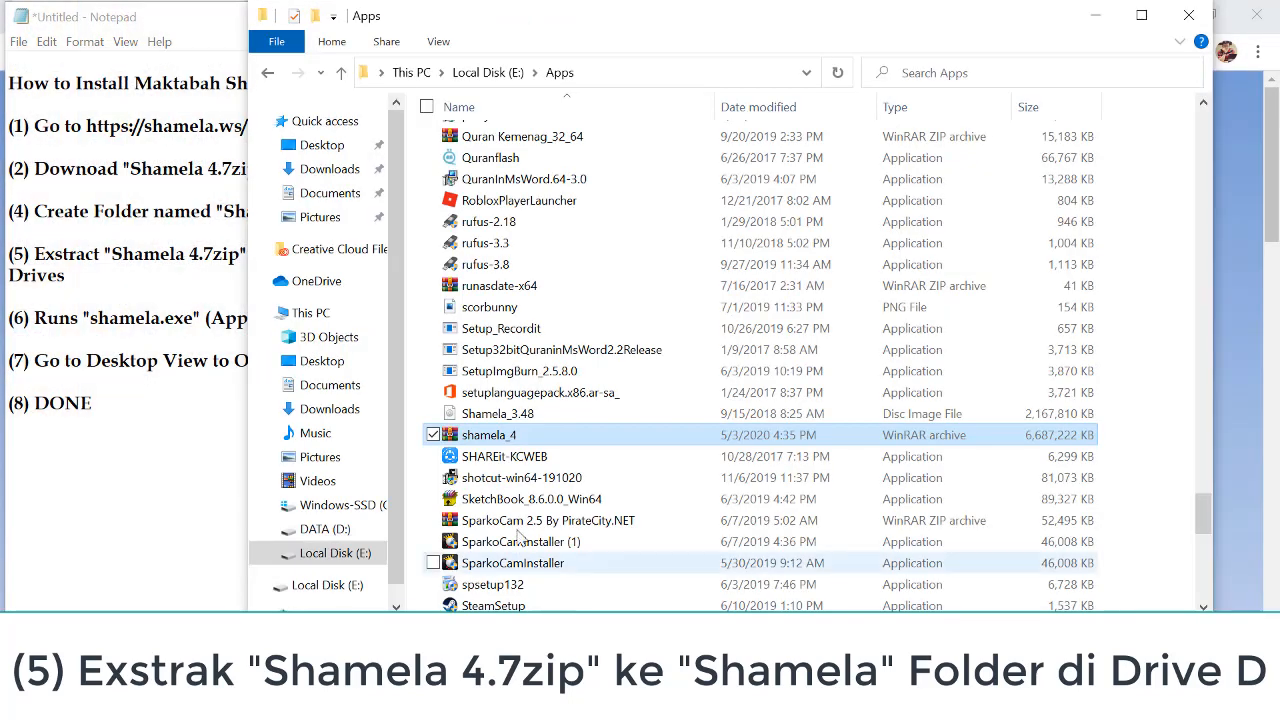
{"action": "mouse_move", "coordinate": [489, 434]}
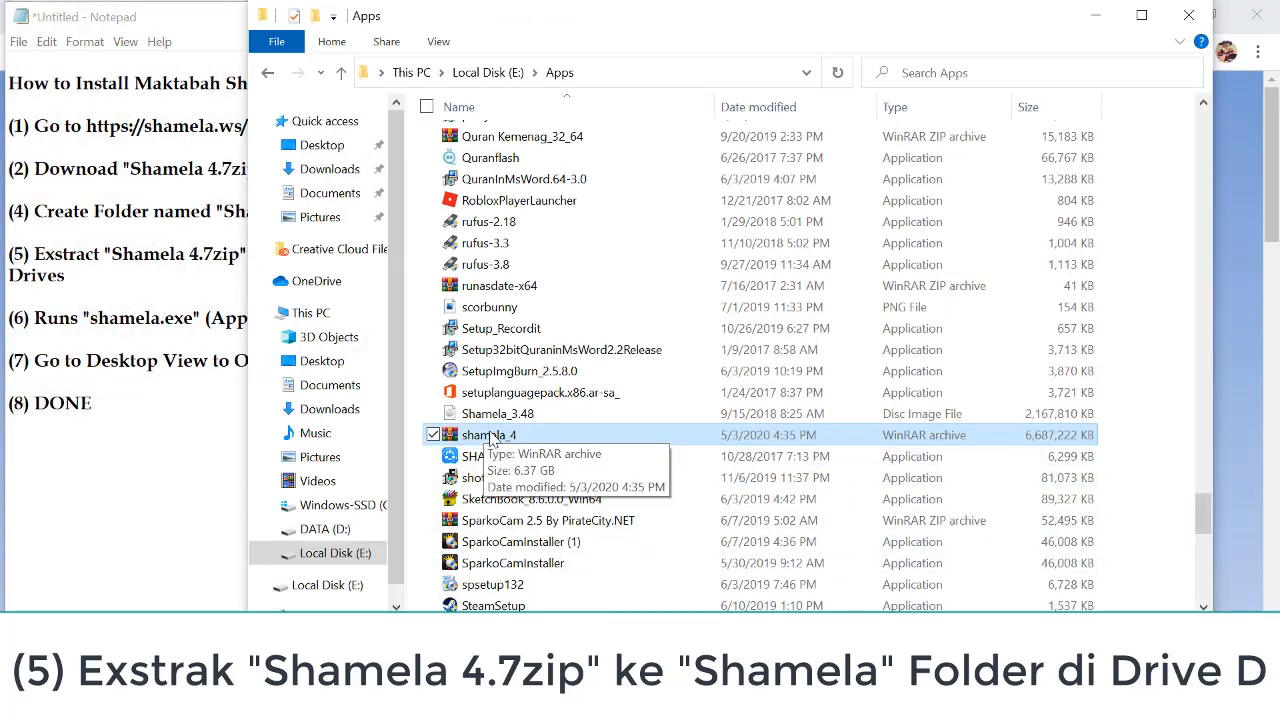
Extract the shamela_4 archive into D:\Maktabah Shamilah with WinRAR
{"action": "right_click", "coordinate": [489, 434]}
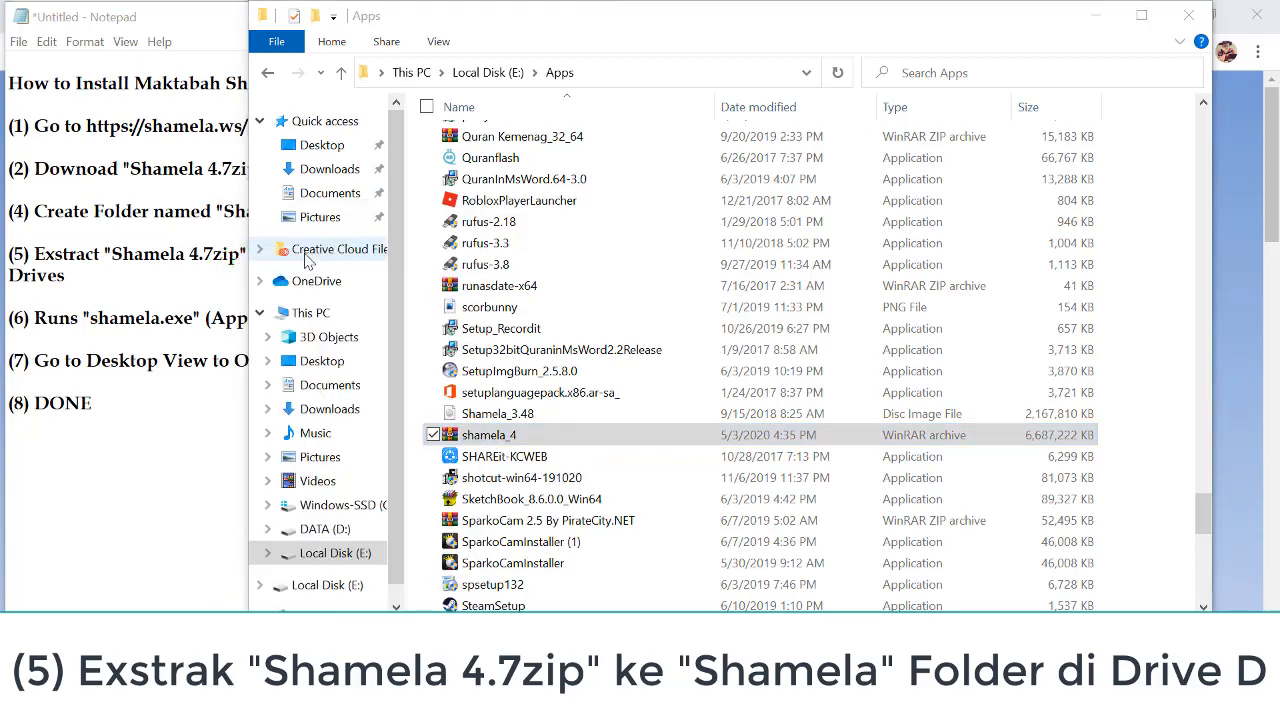
{"action": "left_click", "coordinate": [489, 434]}
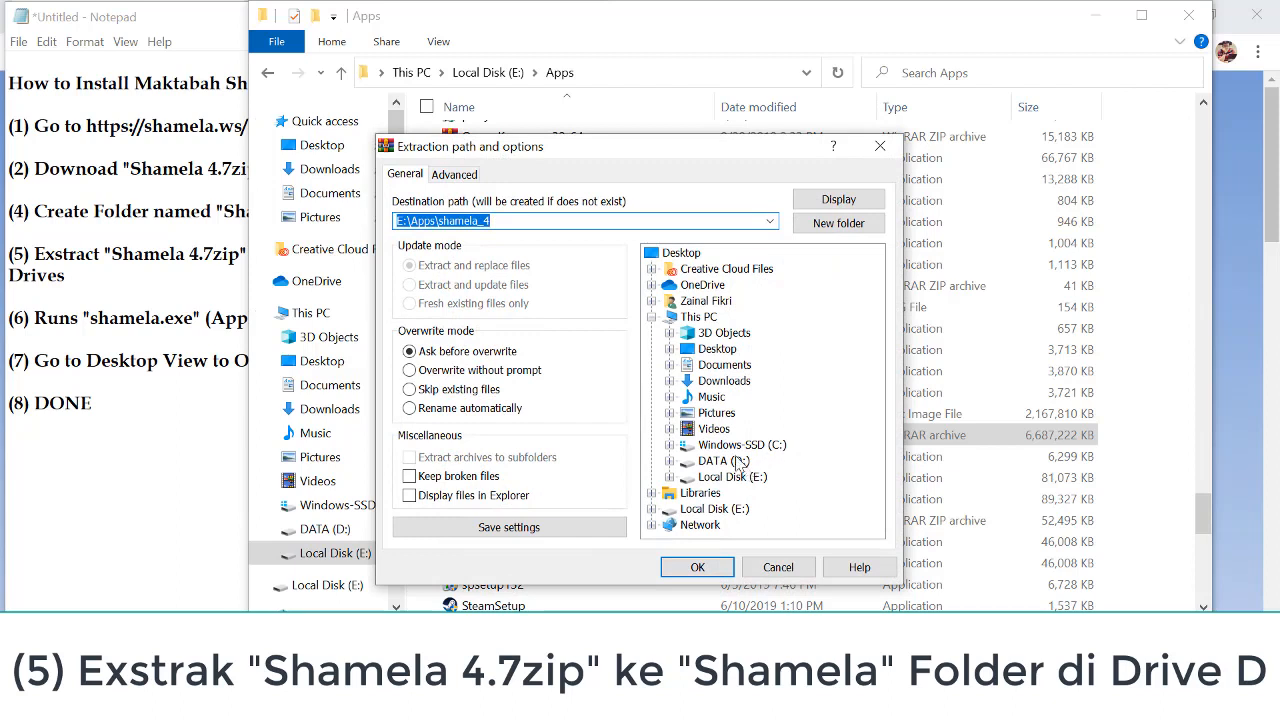
{"action": "left_click", "coordinate": [722, 461]}
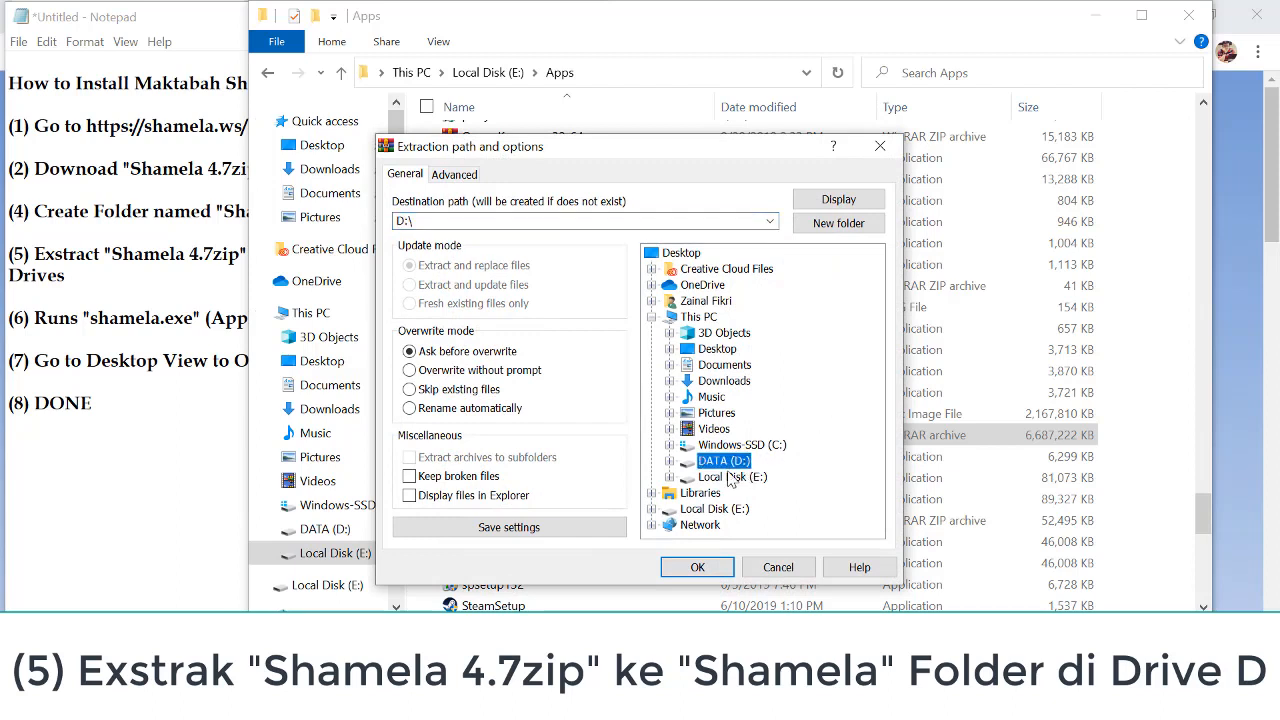
{"action": "left_click", "coordinate": [669, 461]}
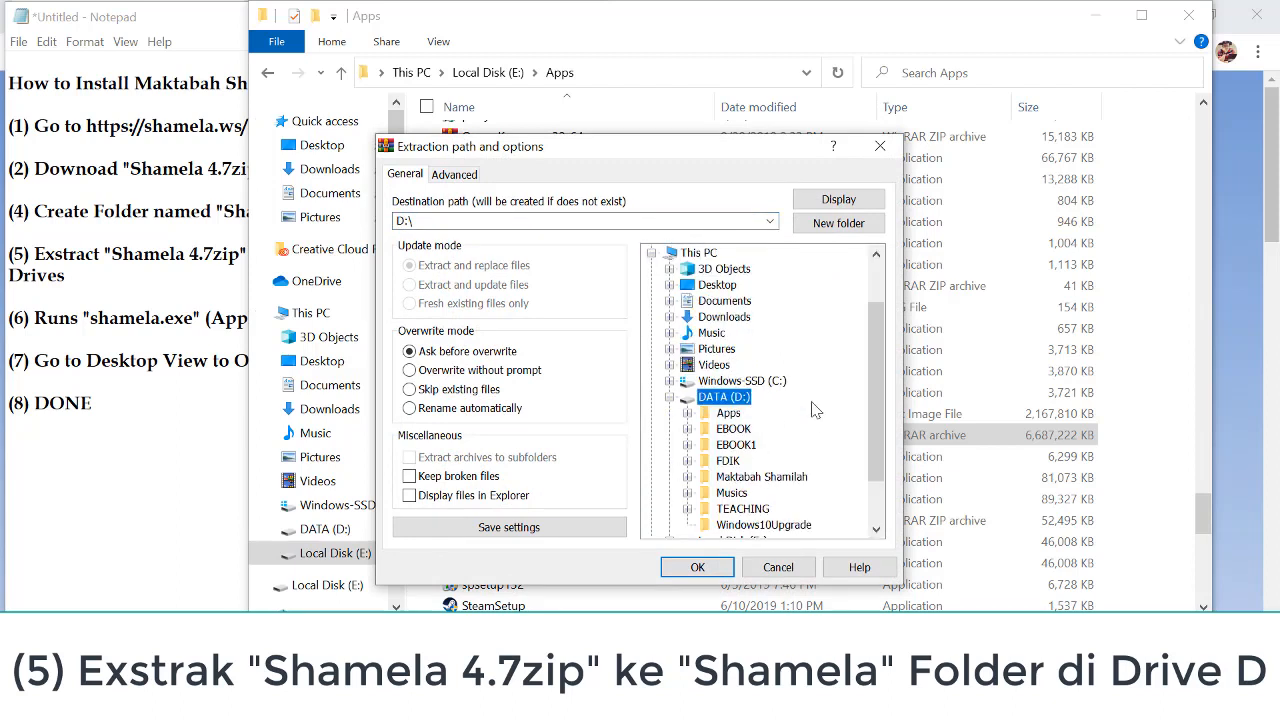
{"action": "mouse_move", "coordinate": [835, 447]}
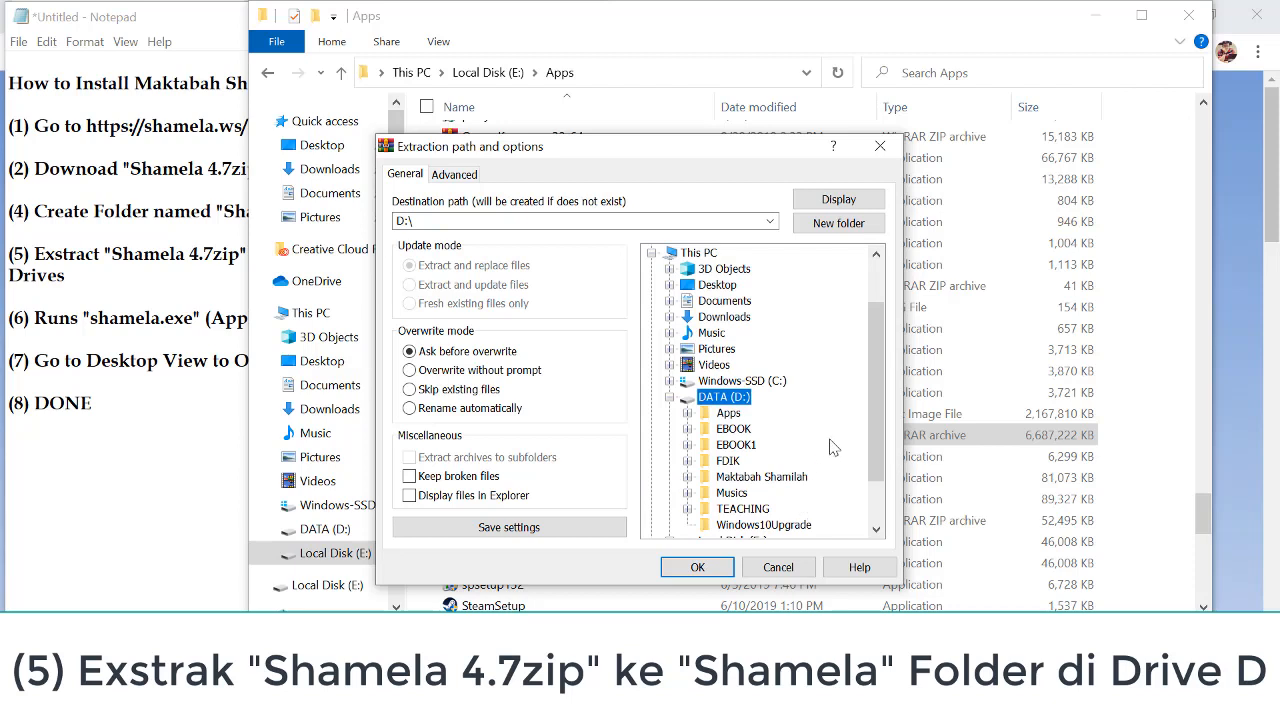
{"action": "scroll", "scroll_direction": "down", "scroll_amount": 3}
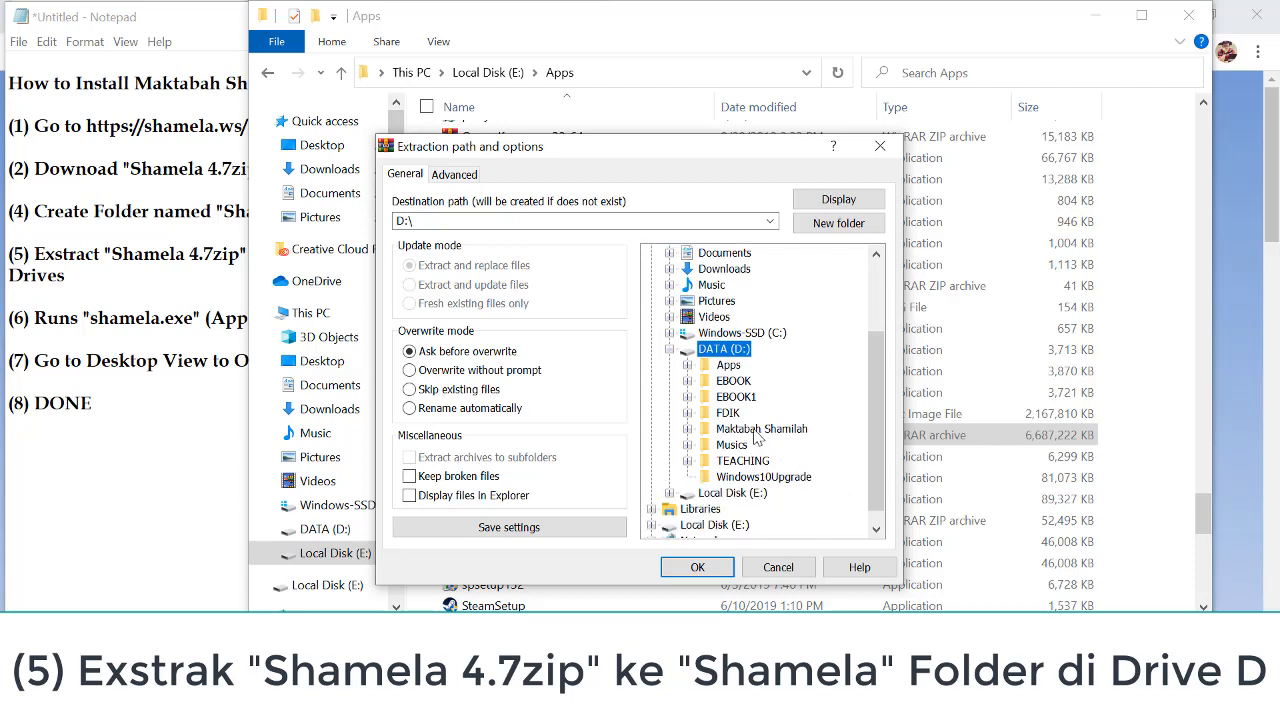
{"action": "left_click", "coordinate": [761, 428]}
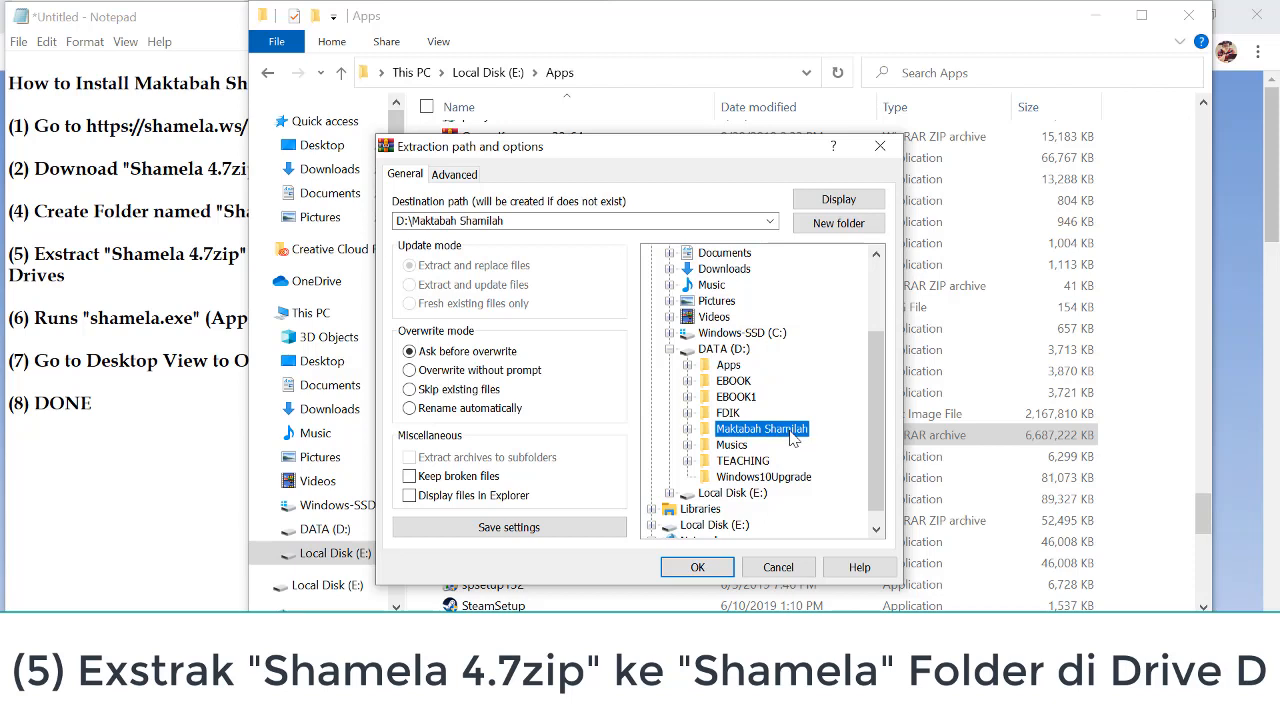
{"action": "mouse_move", "coordinate": [740, 360]}
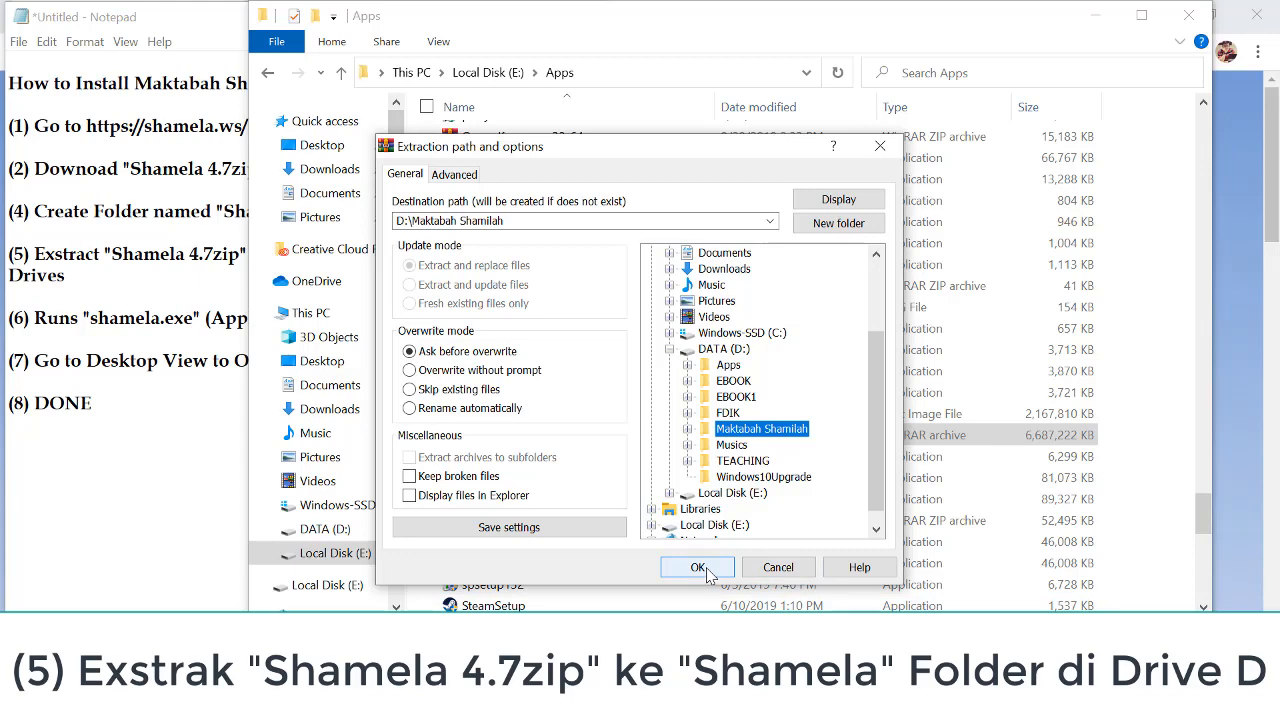
{"action": "left_click", "coordinate": [697, 567]}
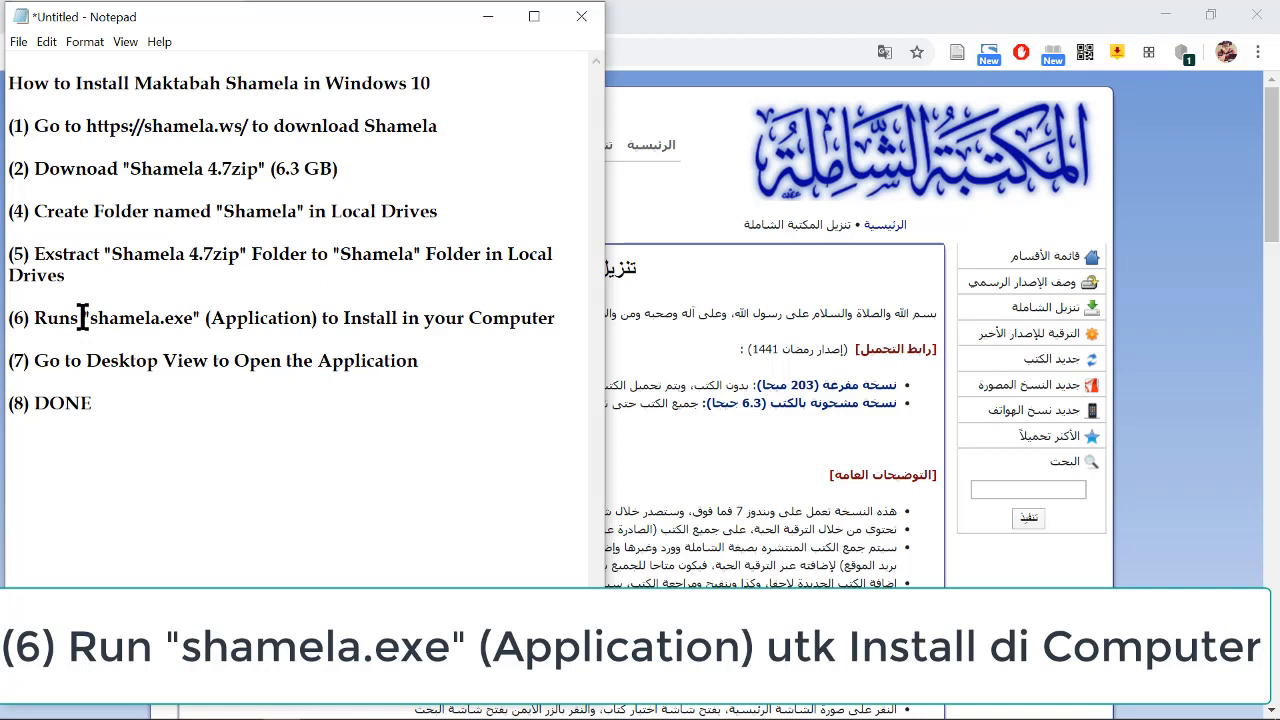
Select the full "shamela.exe (Application)" name in step six
{"action": "left_click_drag", "start_coordinate": [82, 318], "coordinate": [285, 318]}
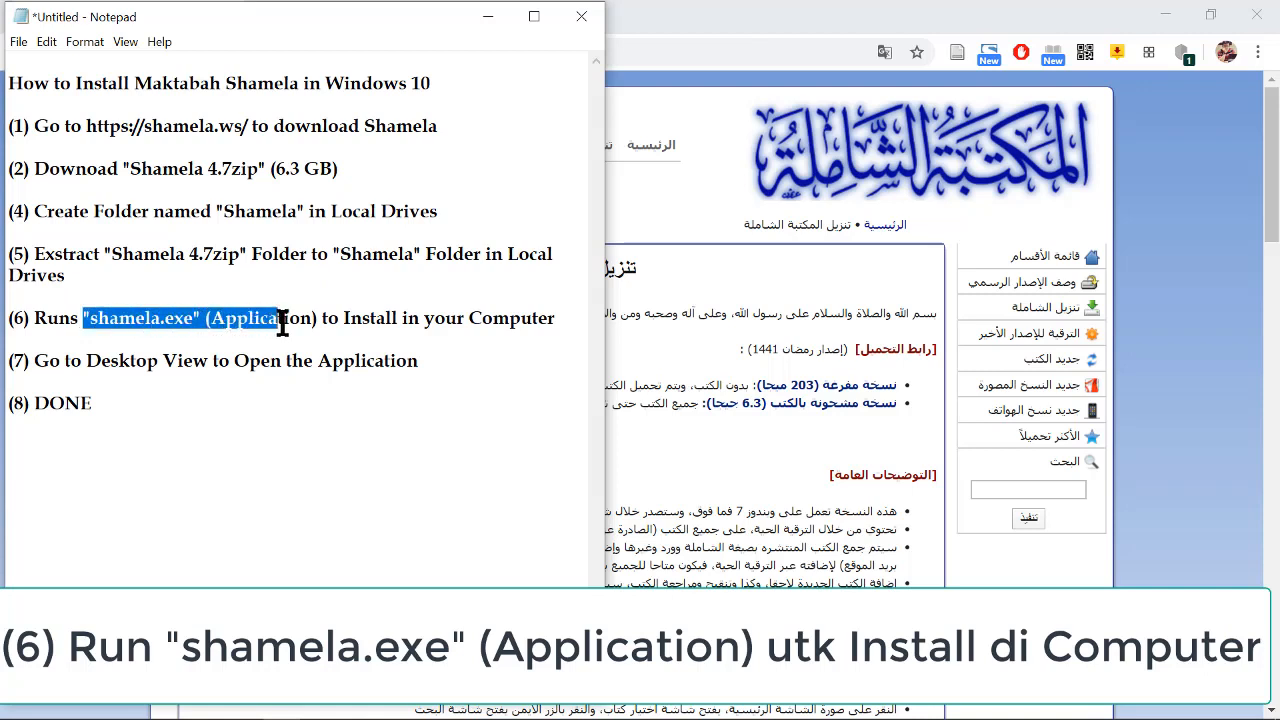
{"action": "left_click_drag", "start_coordinate": [283, 318], "coordinate": [318, 318]}
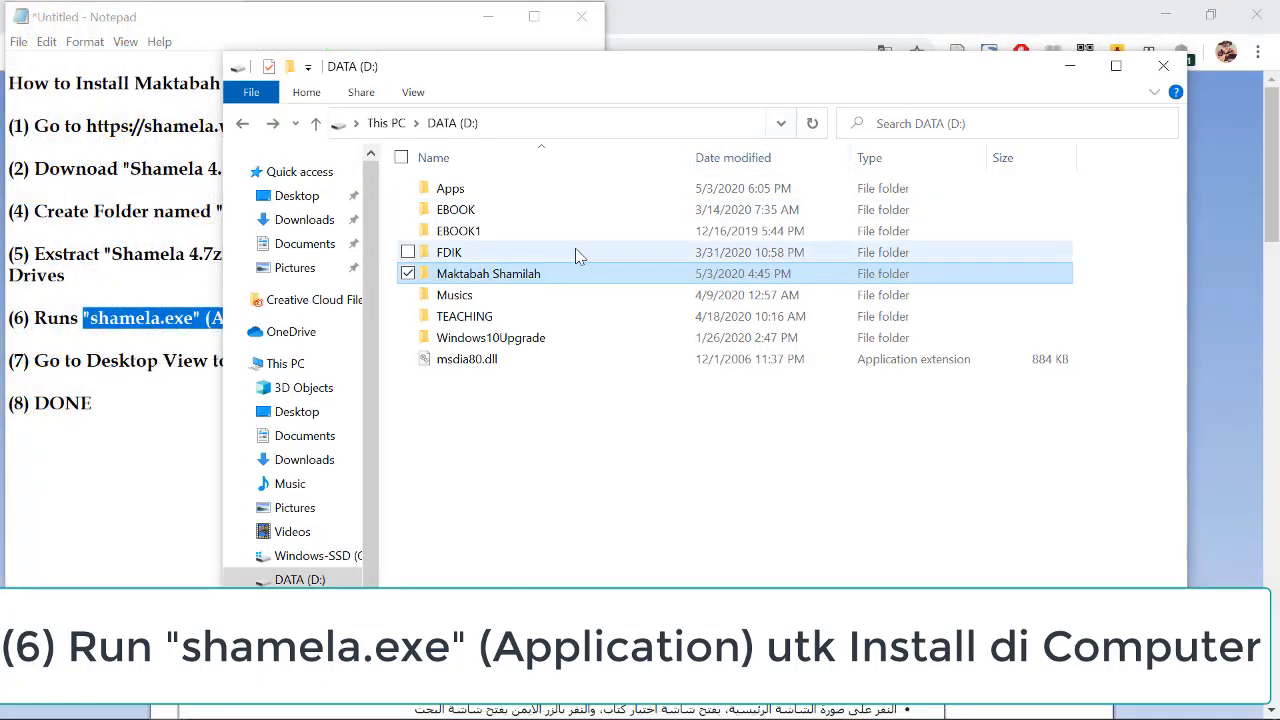
{"action": "mouse_move", "coordinate": [520, 273]}
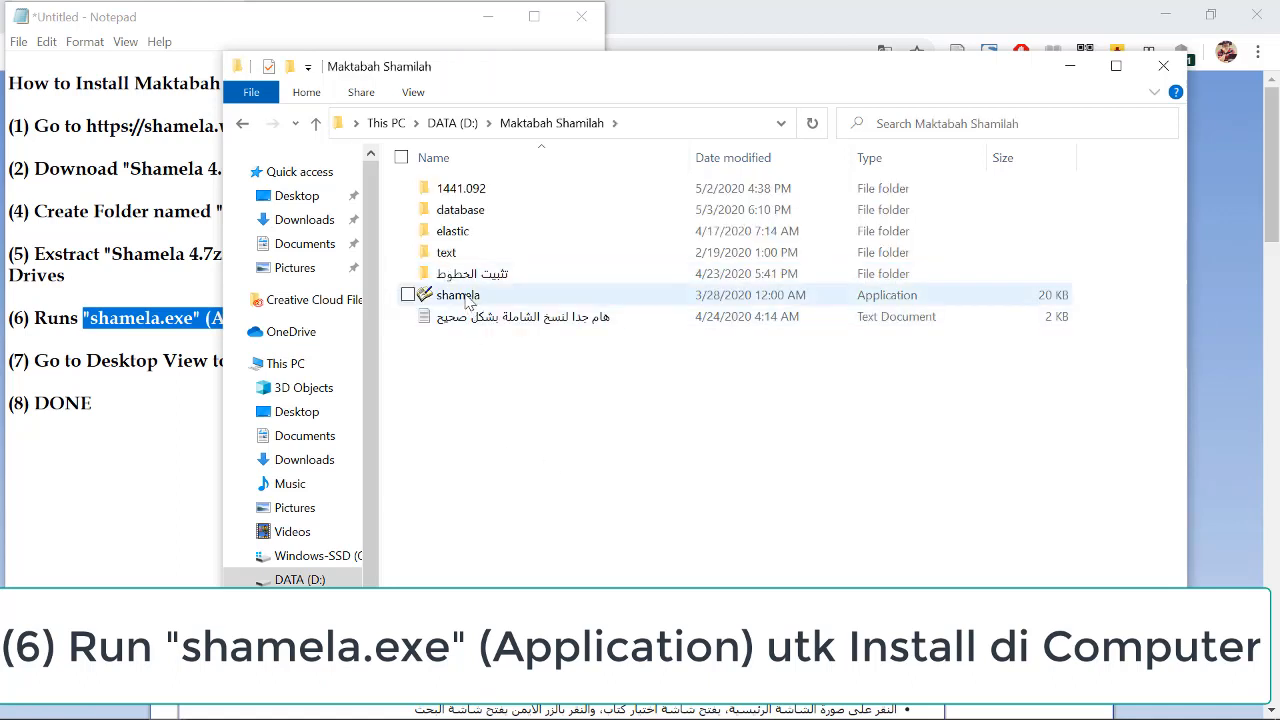
{"action": "mouse_move", "coordinate": [458, 294]}
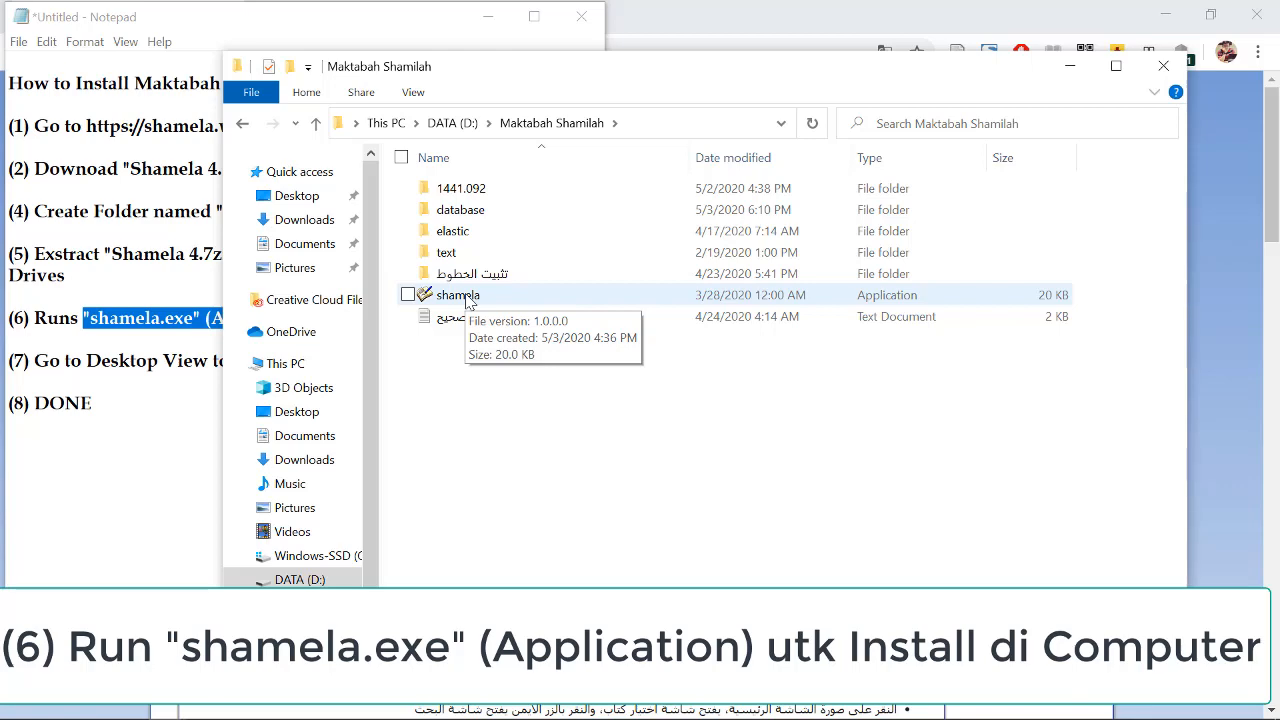
Bring up the context menu for shamela.exe inside D:\Maktabah Shamilah
{"action": "right_click", "coordinate": [457, 294]}
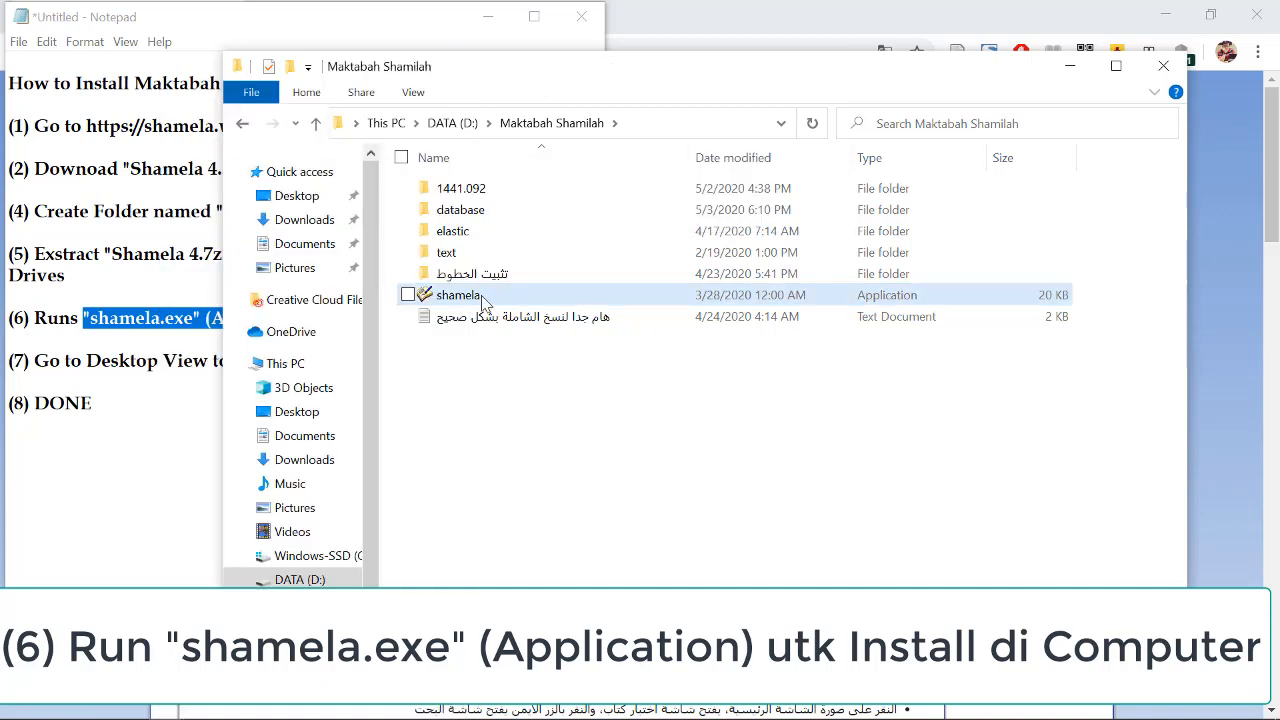
{"action": "mouse_move", "coordinate": [460, 294]}
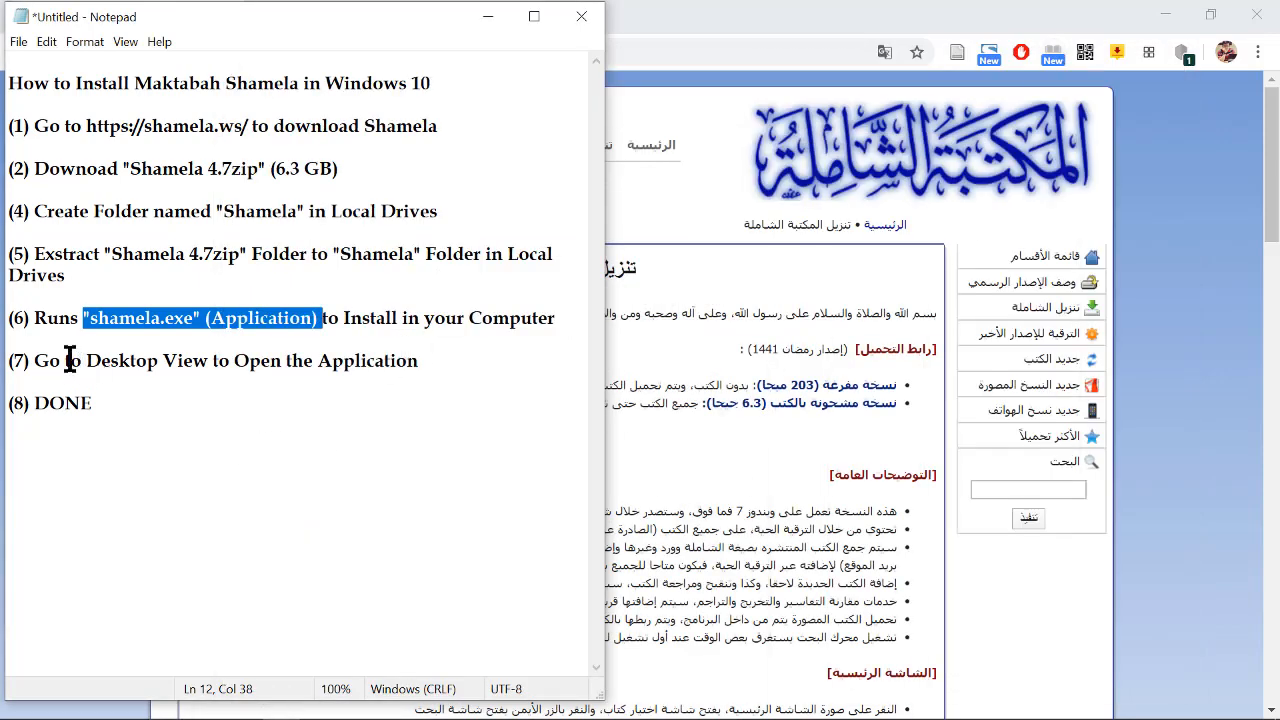
{"action": "left_click_drag", "start_coordinate": [62, 361], "coordinate": [270, 361]}
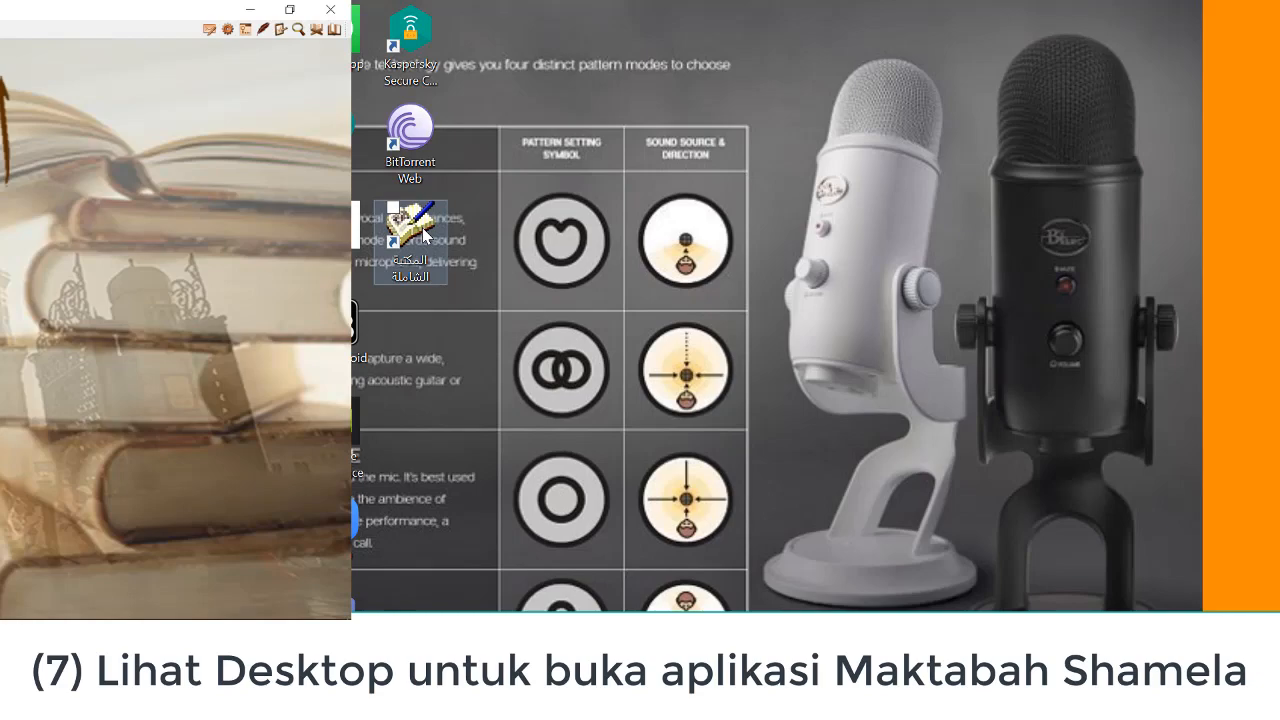
Start Maktabah Shamela from its desktop shortcut
{"action": "double_click", "coordinate": [410, 240]}
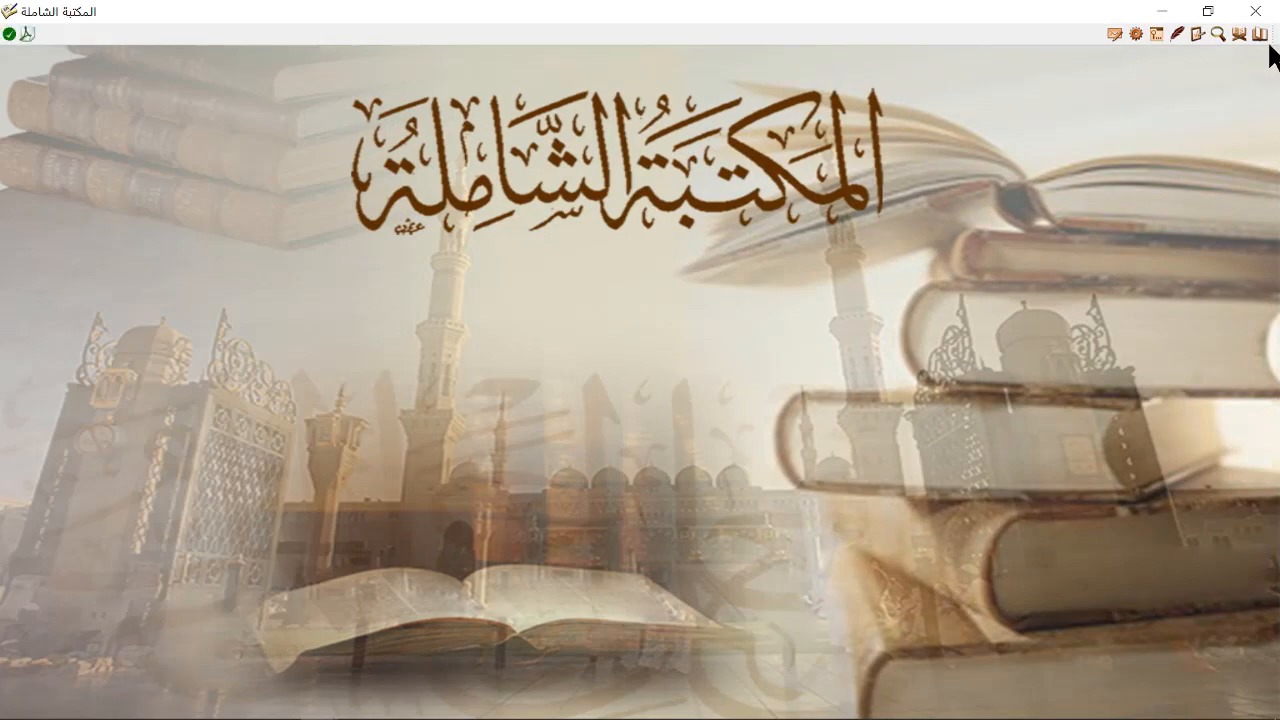
{"action": "mouse_move", "coordinate": [1261, 33]}
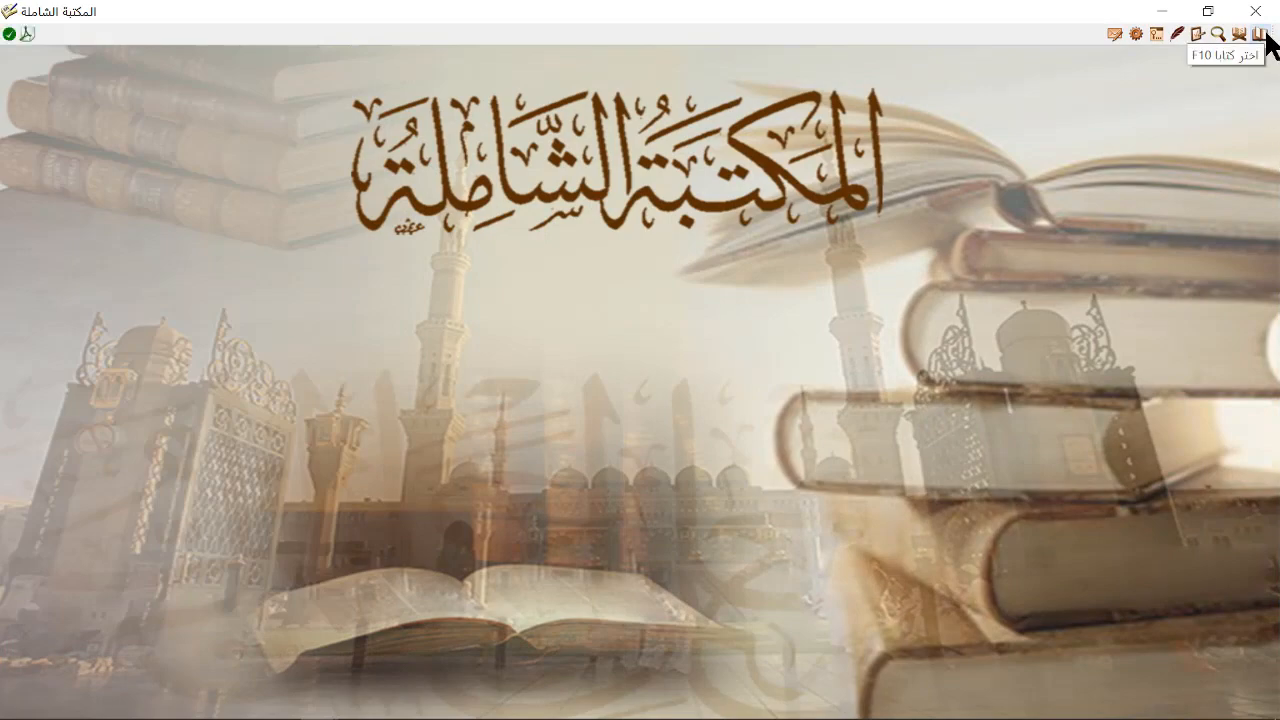
Open Choose Book and browse التخريج والأطراف, أصول الفقه, المنطق and another category
{"action": "left_click", "coordinate": [1245, 33]}
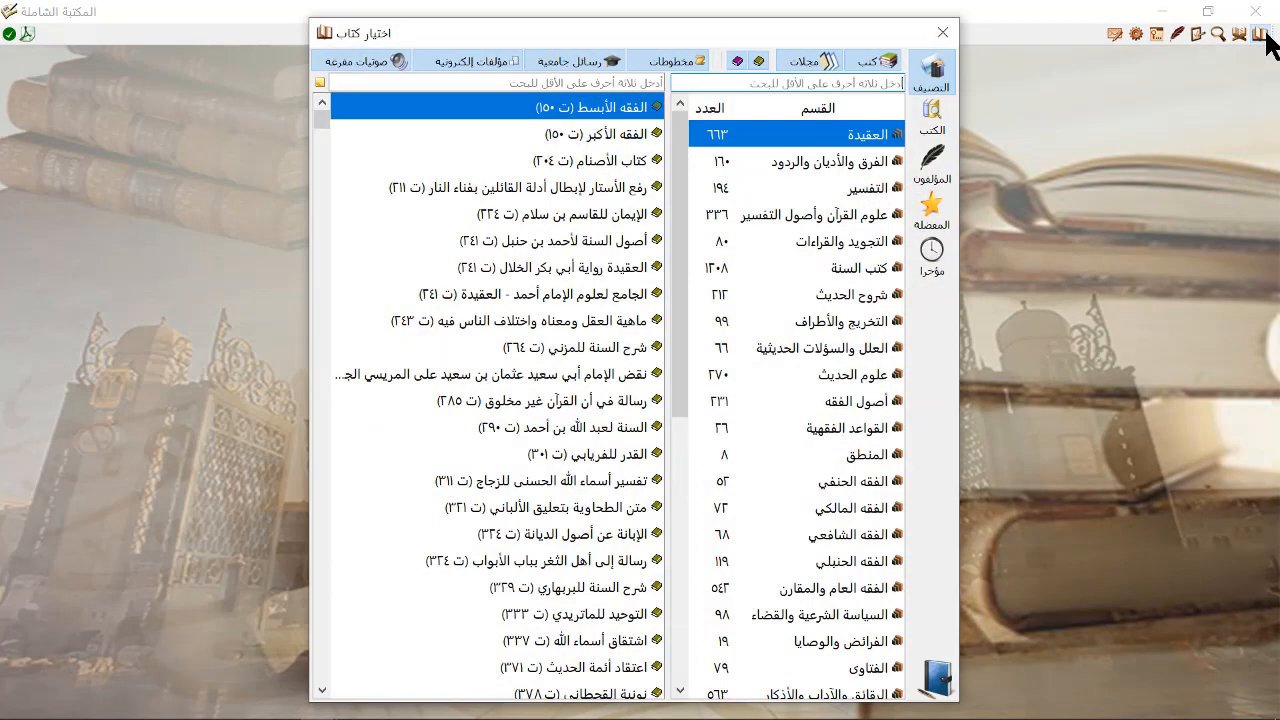
{"action": "scroll", "scroll_direction": "down", "scroll_amount": 3}
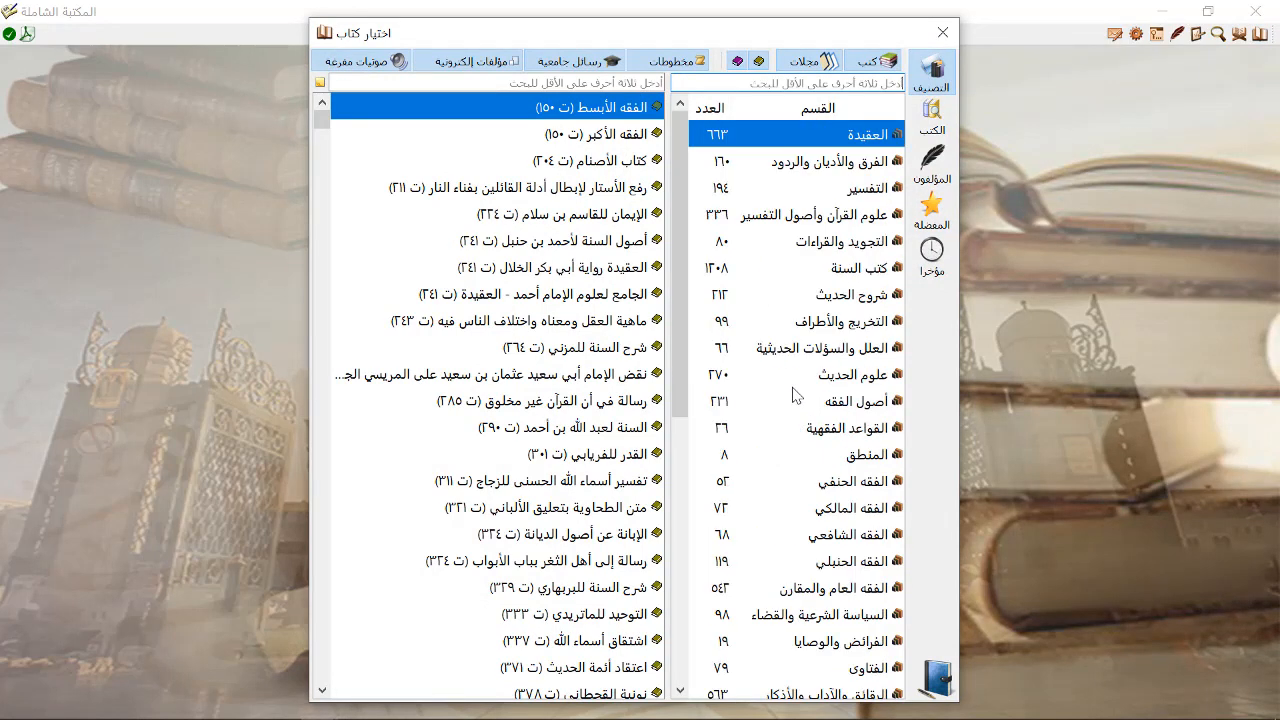
{"action": "scroll", "scroll_direction": "down", "scroll_amount": 3}
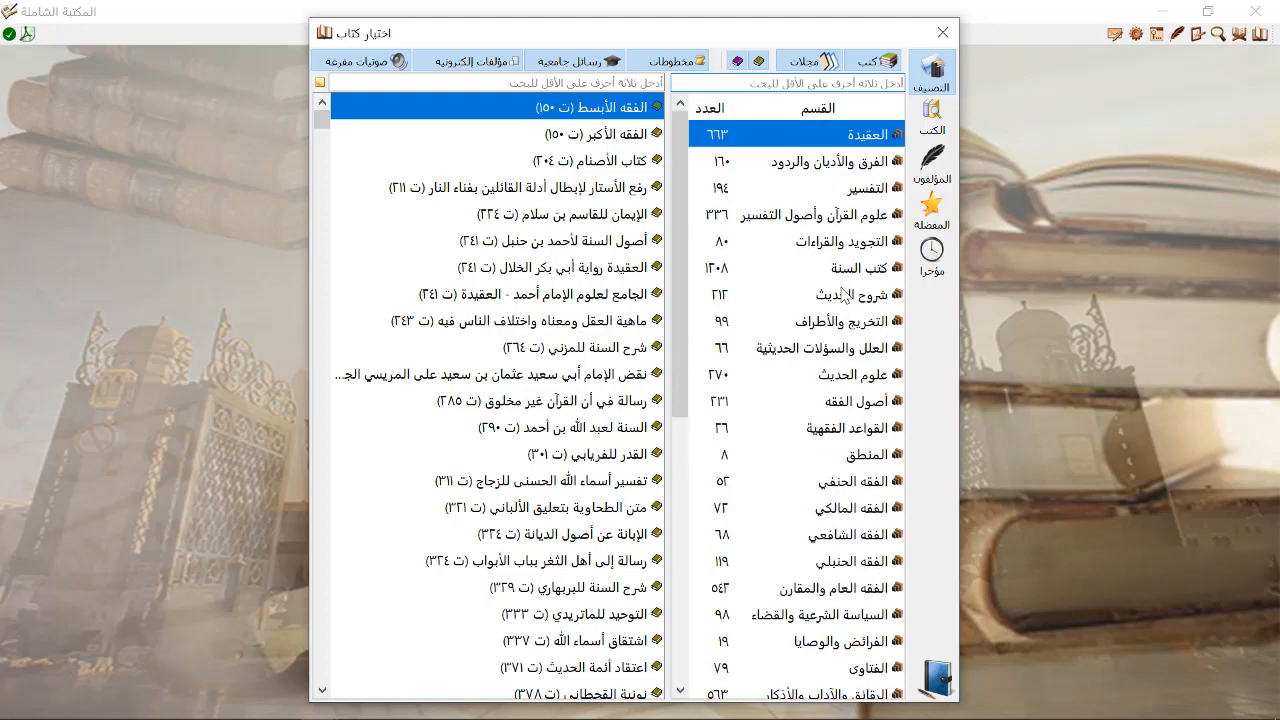
{"action": "left_click", "coordinate": [827, 320]}
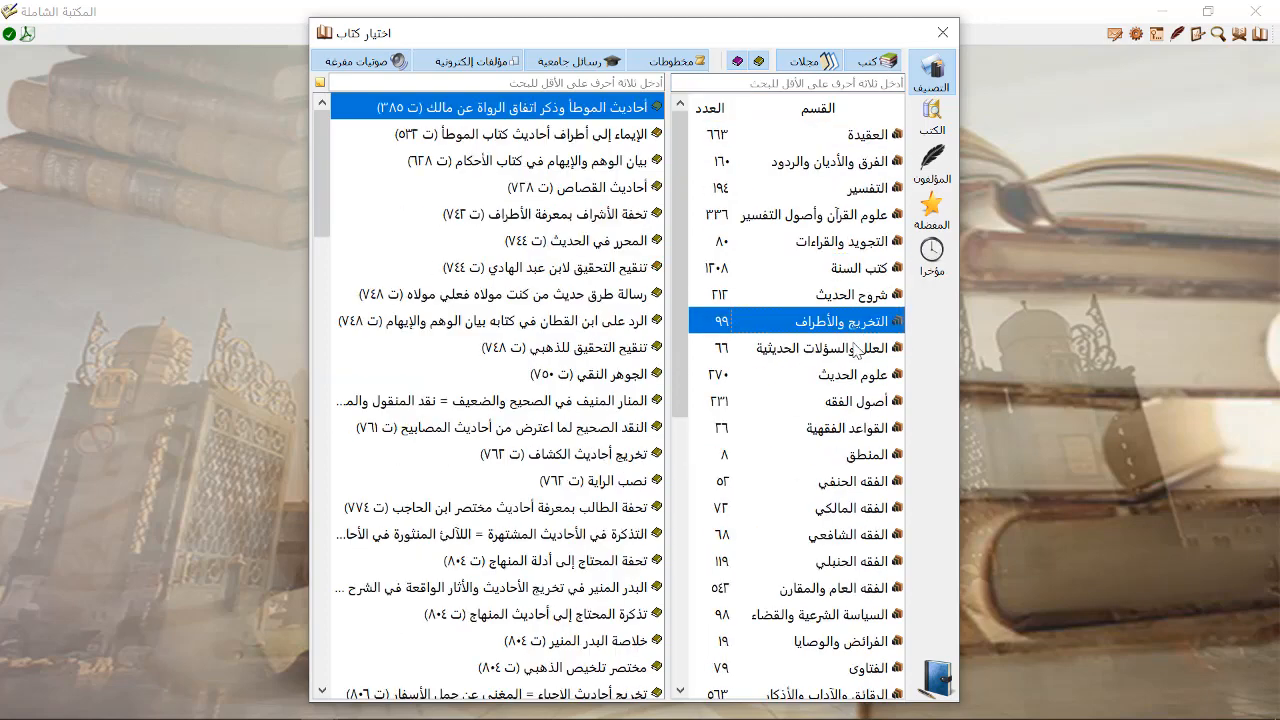
{"action": "left_click", "coordinate": [840, 400]}
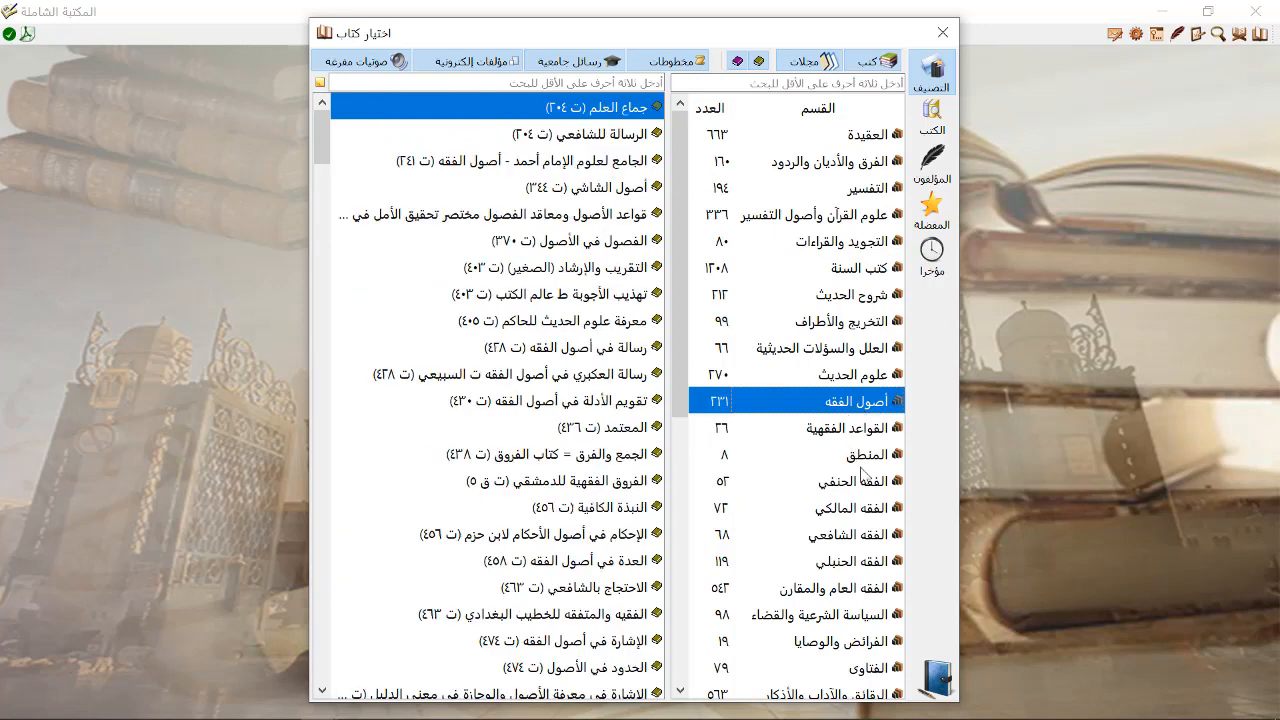
{"action": "left_click", "coordinate": [845, 454]}
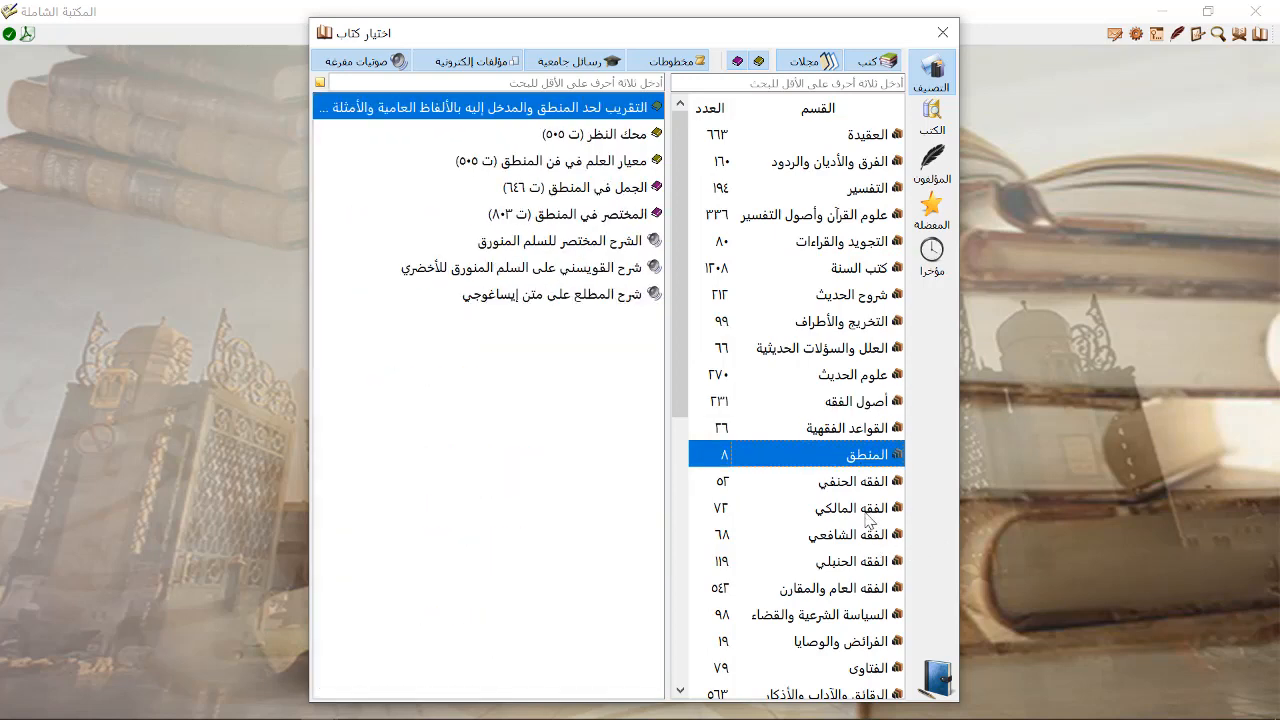
{"action": "left_click", "coordinate": [857, 534]}
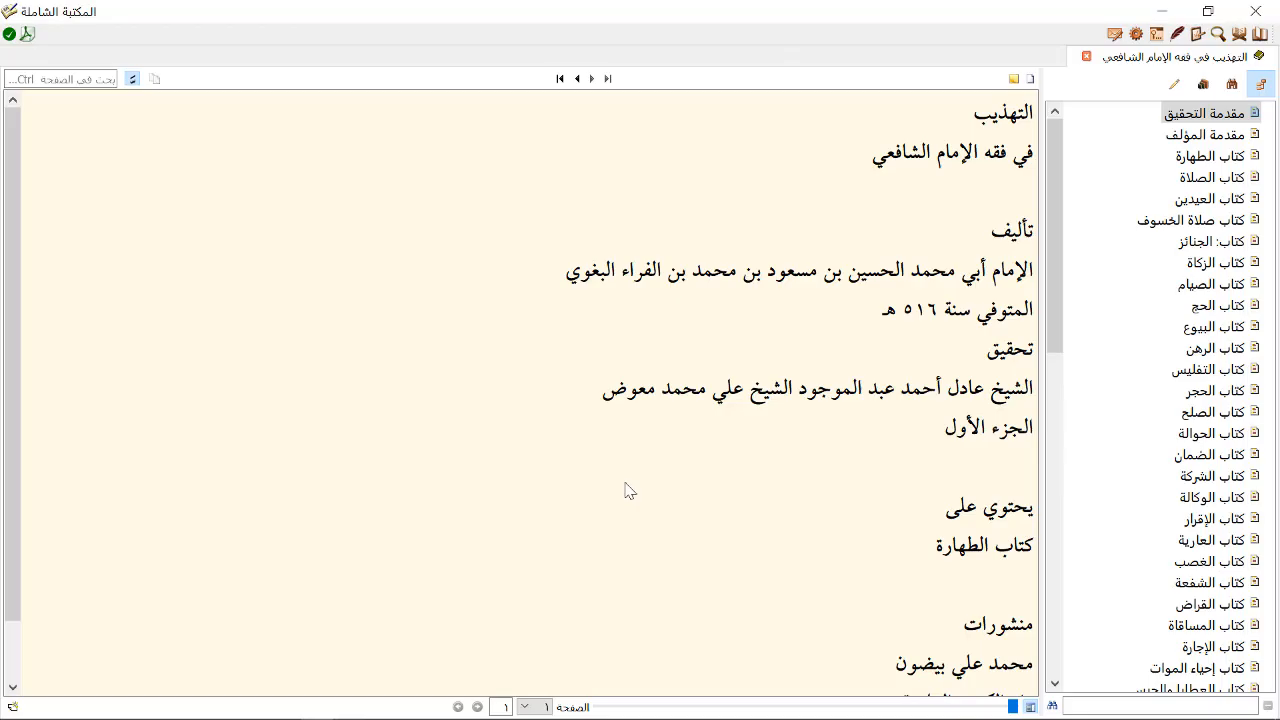
Jump through al-Tahdhib's author introduction, Kitab al-Rahn, Kitab al-Ghasb, and Kitab al-Sulh chapters
{"action": "left_click", "coordinate": [1208, 134]}
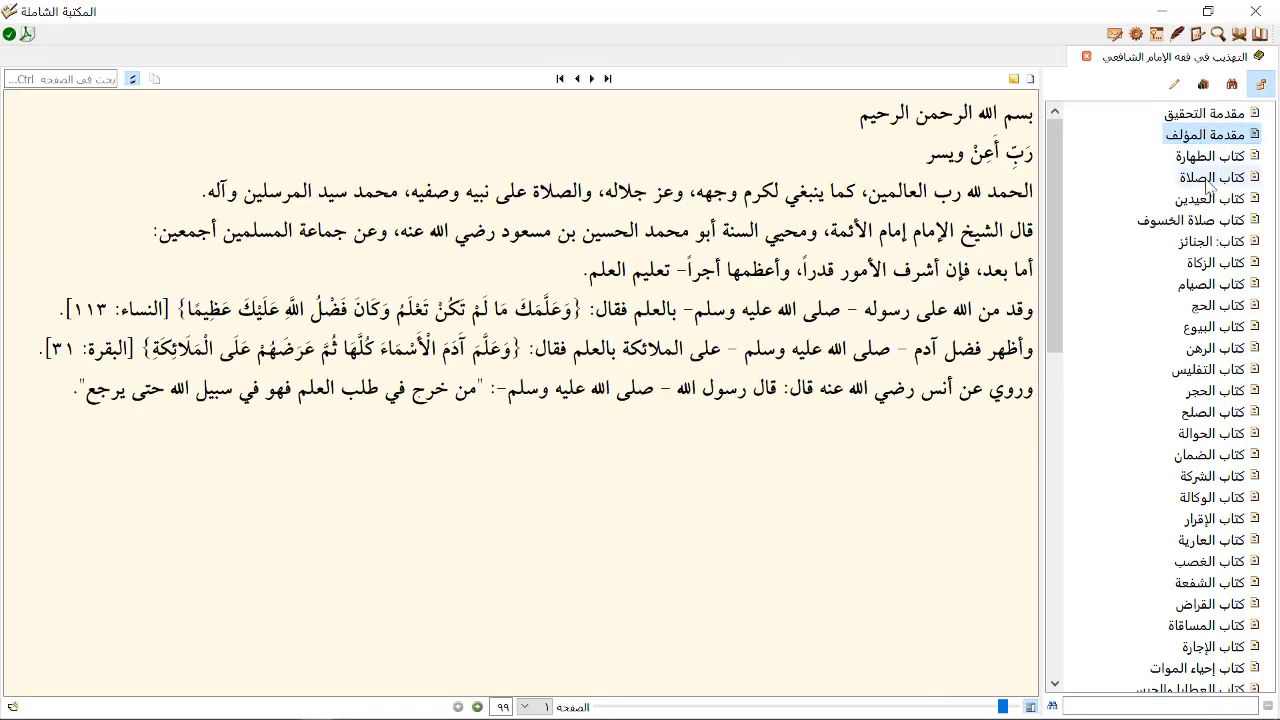
{"action": "left_click", "coordinate": [1208, 348]}
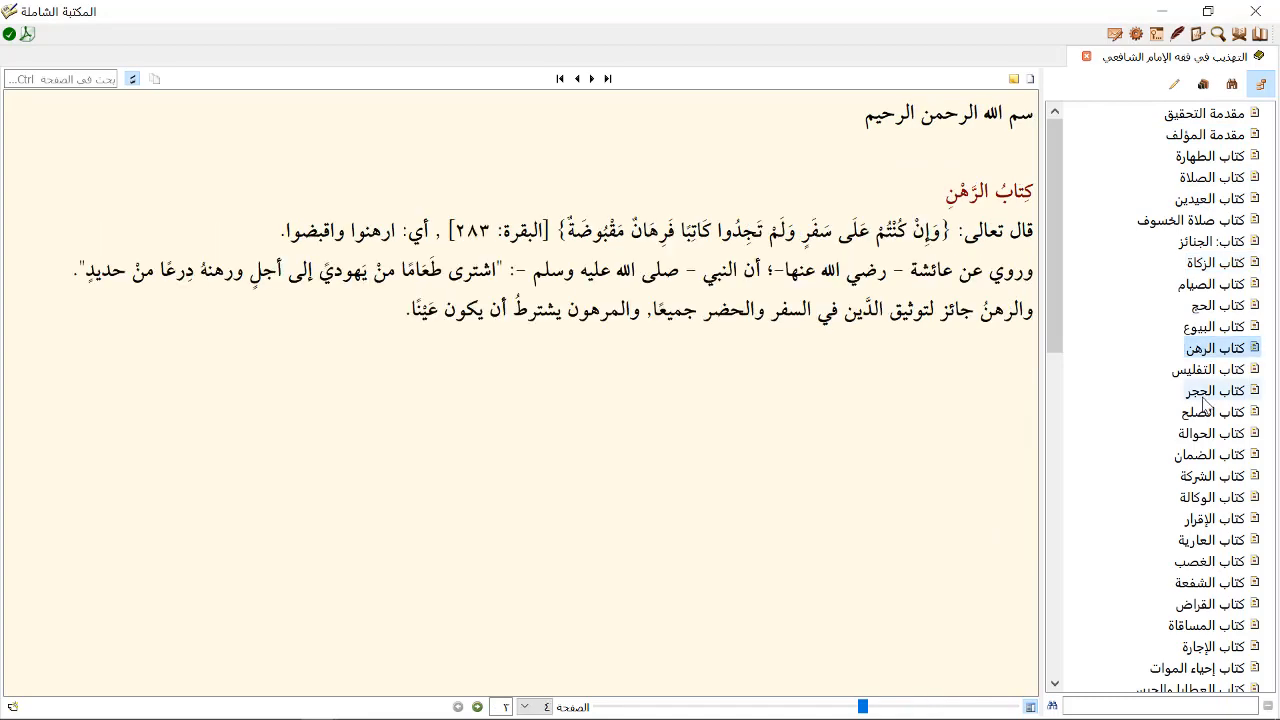
{"action": "left_click", "coordinate": [1216, 560]}
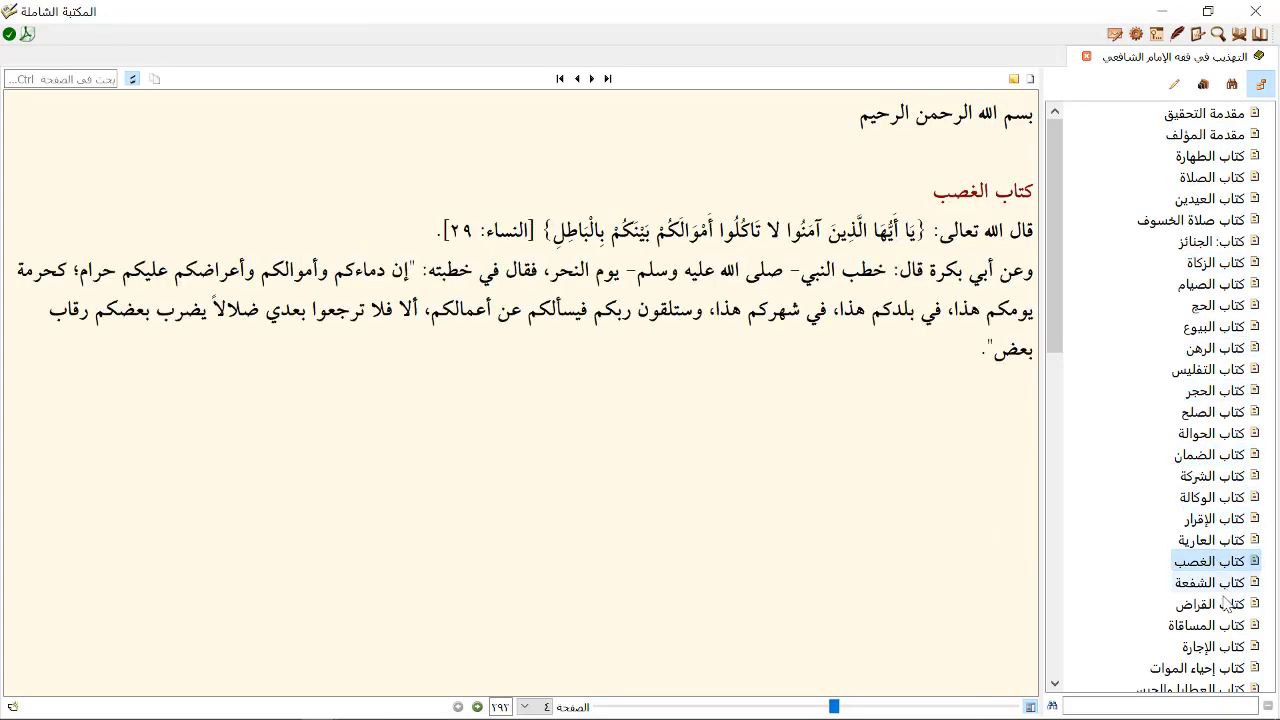
{"action": "left_click", "coordinate": [1217, 411]}
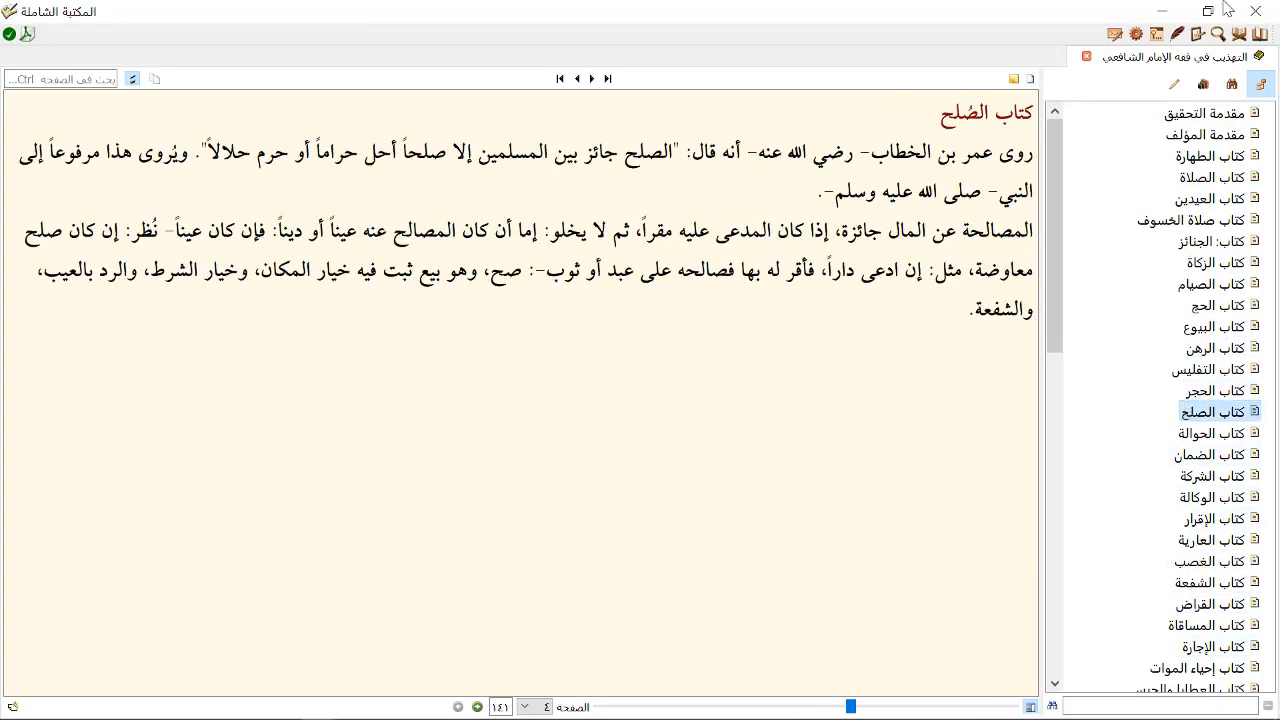